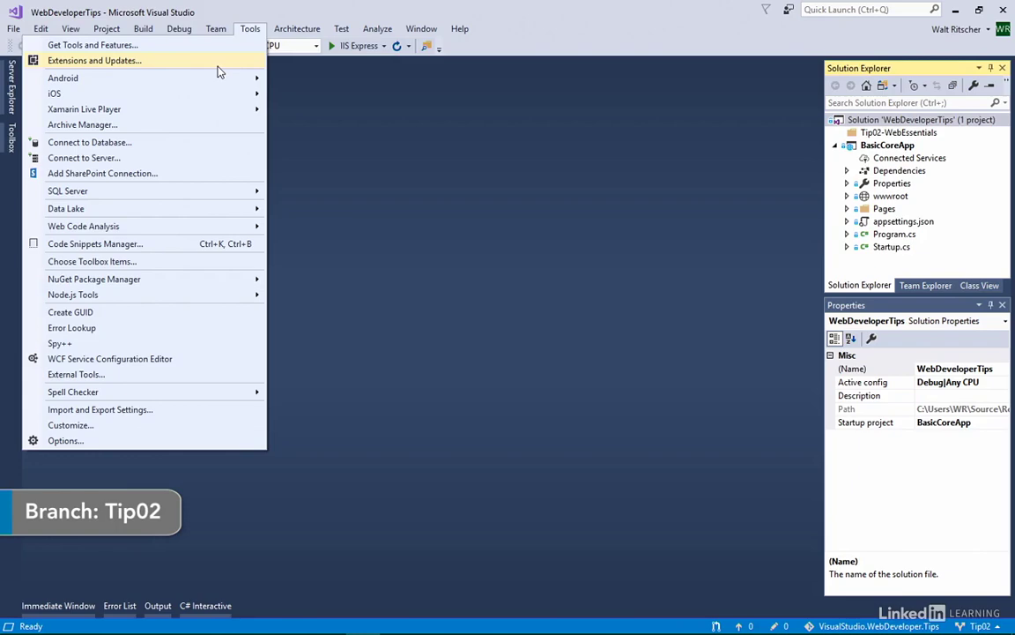
Step: Open Extensions and Updates and filter installed extensions by 'web'
{"action": "left_click", "coordinate": [94, 60]}
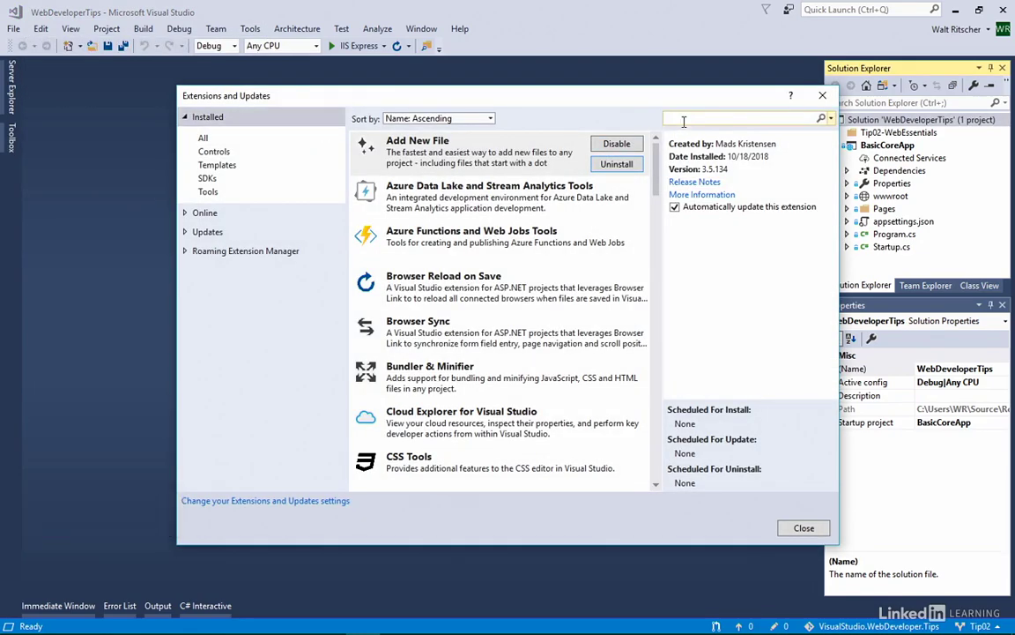
{"action": "type", "text": "web"}
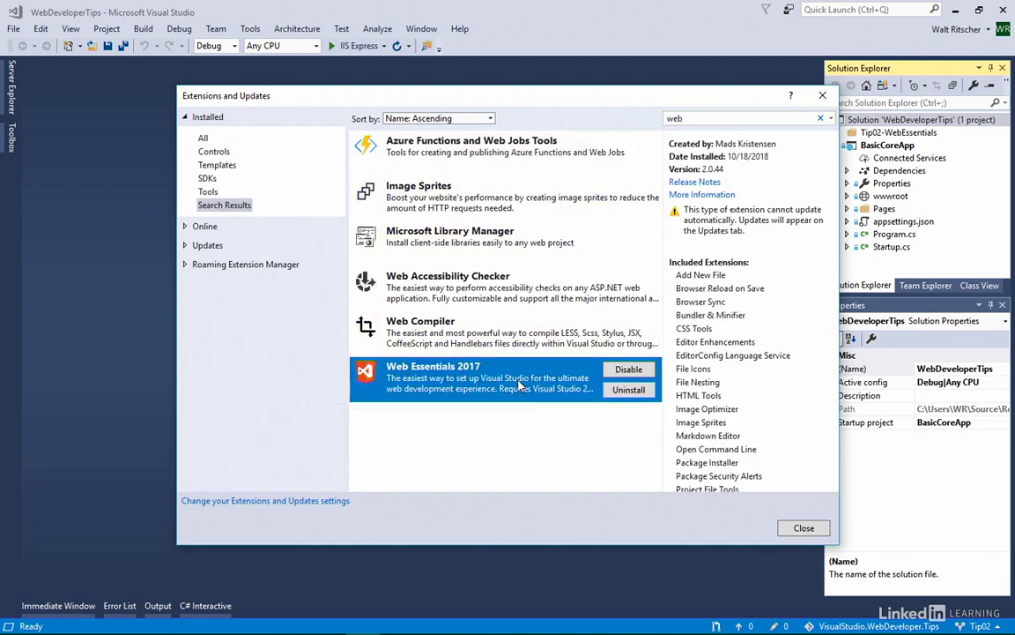
{"action": "mouse_move", "coordinate": [797, 210]}
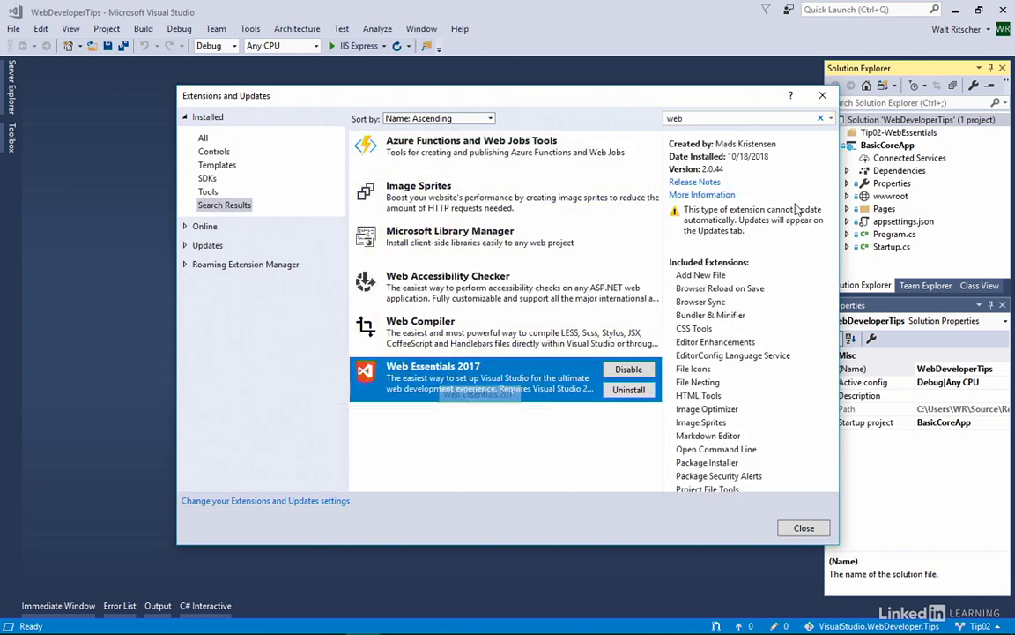
{"action": "mouse_move", "coordinate": [780, 153]}
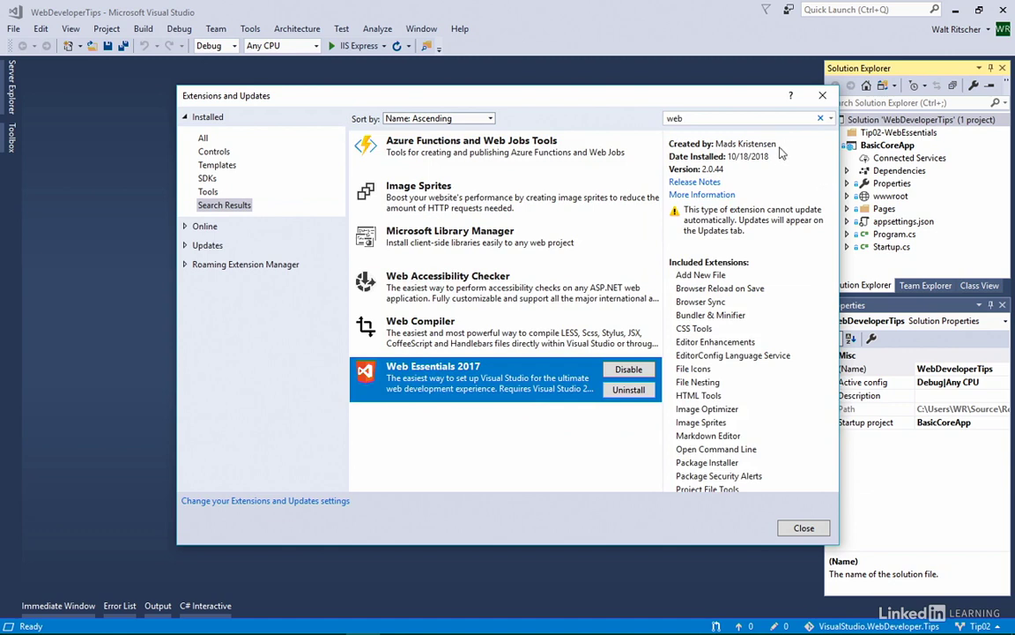
{"action": "mouse_move", "coordinate": [775, 152]}
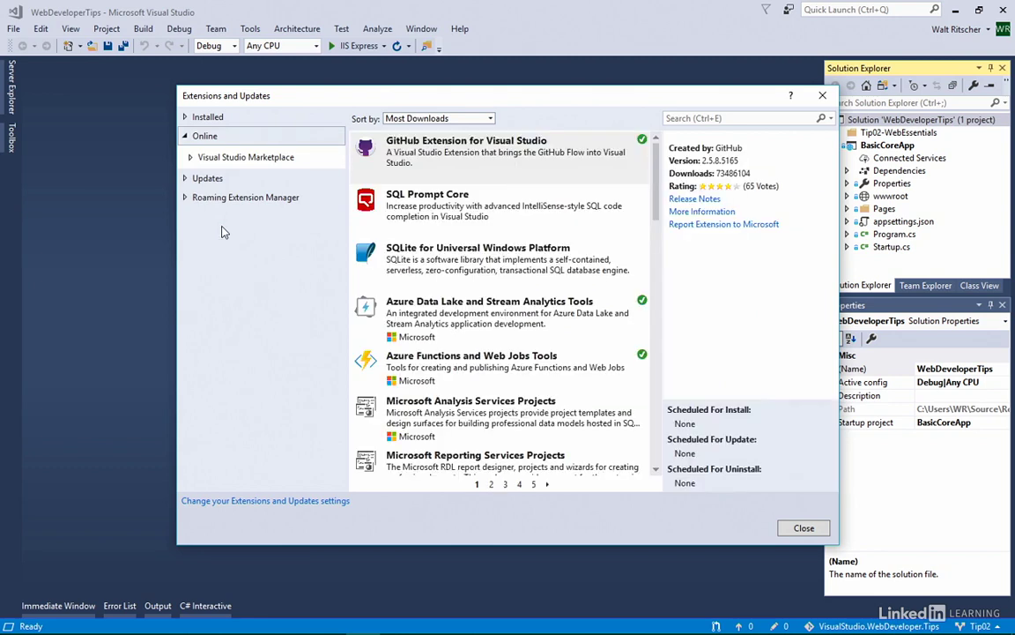
Step: Search installed extensions for 'web' to show Web Essentials 2017 and its bundled extensions
{"action": "left_click", "coordinate": [208, 117]}
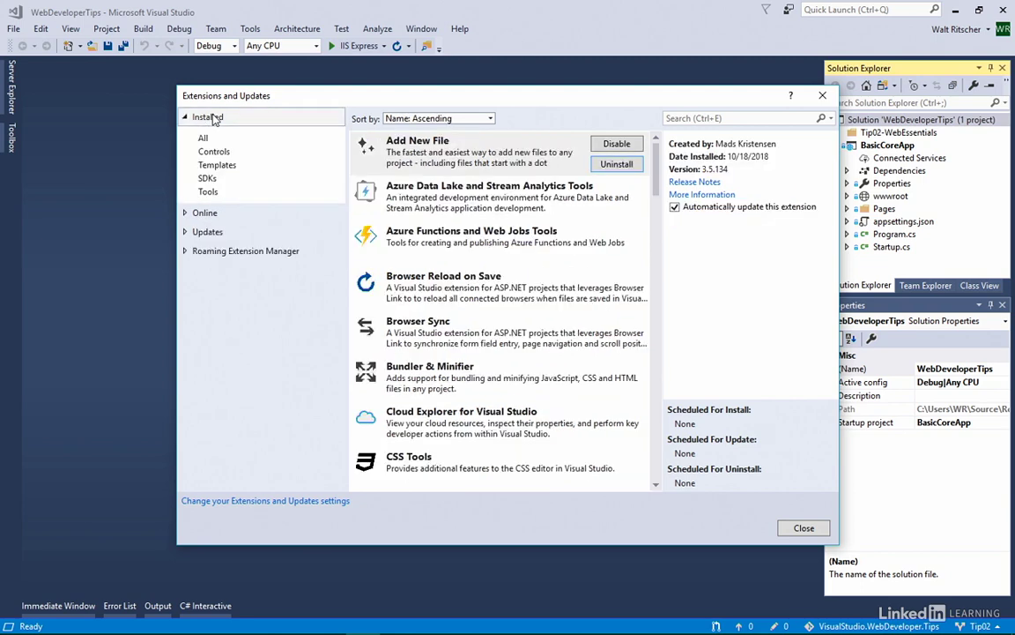
{"action": "type", "text": "web"}
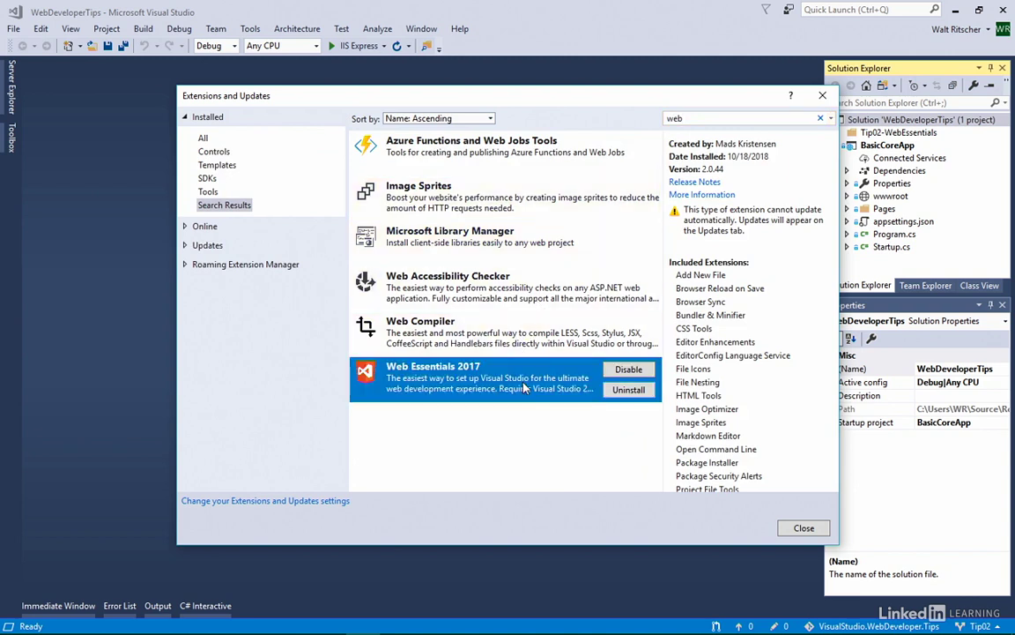
{"action": "mouse_move", "coordinate": [545, 389]}
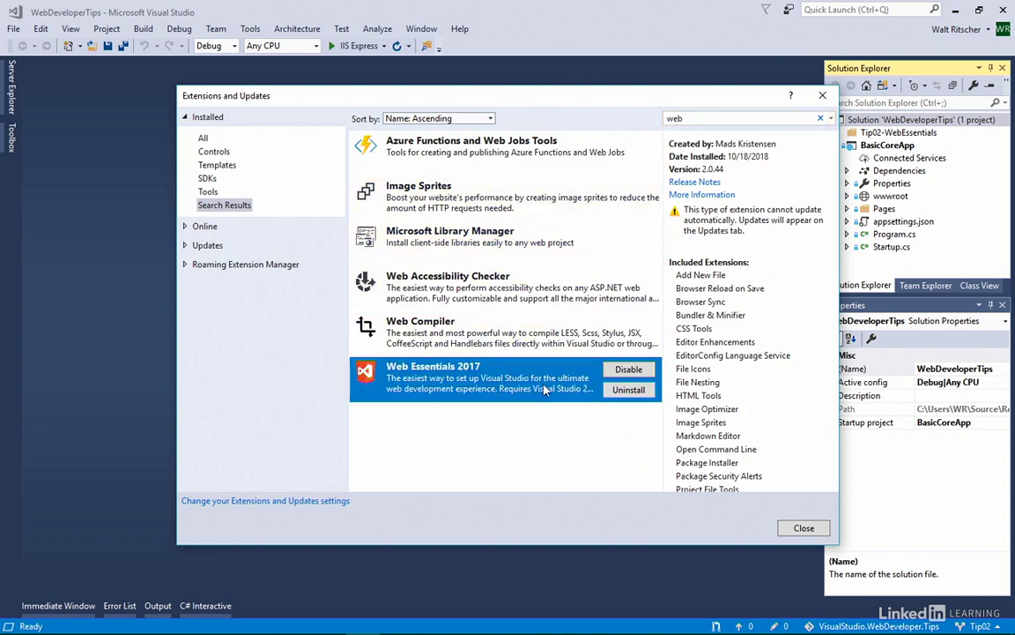
{"action": "mouse_move", "coordinate": [564, 393]}
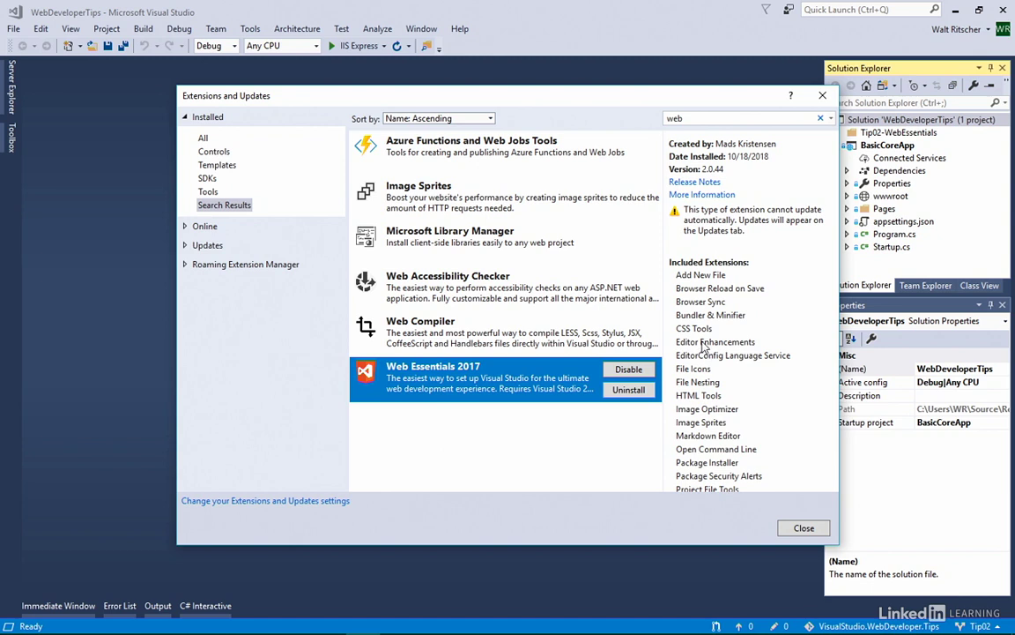
{"action": "mouse_move", "coordinate": [673, 376]}
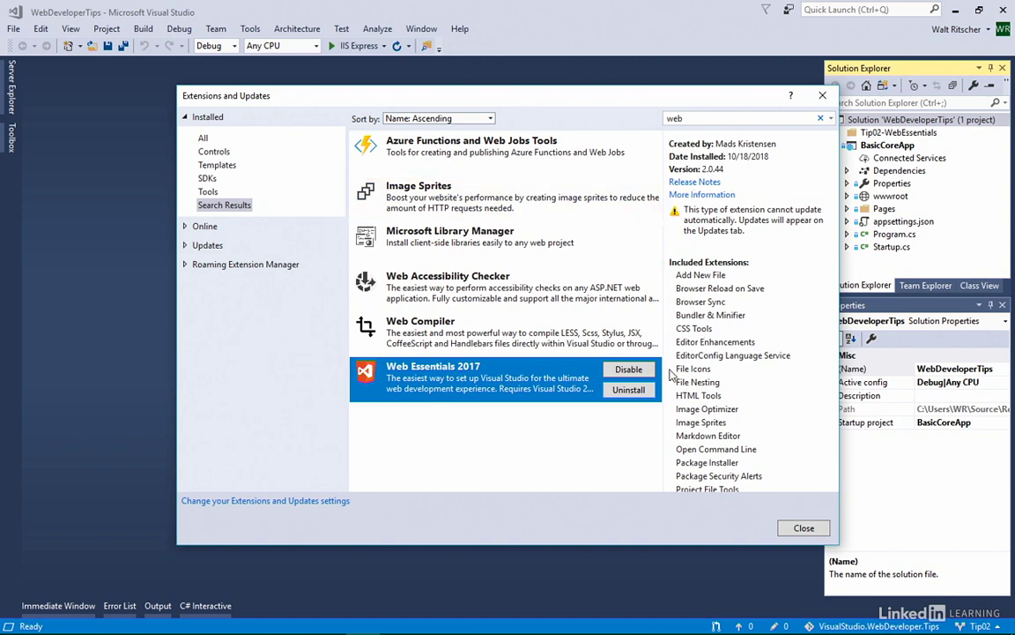
{"action": "mouse_move", "coordinate": [712, 282]}
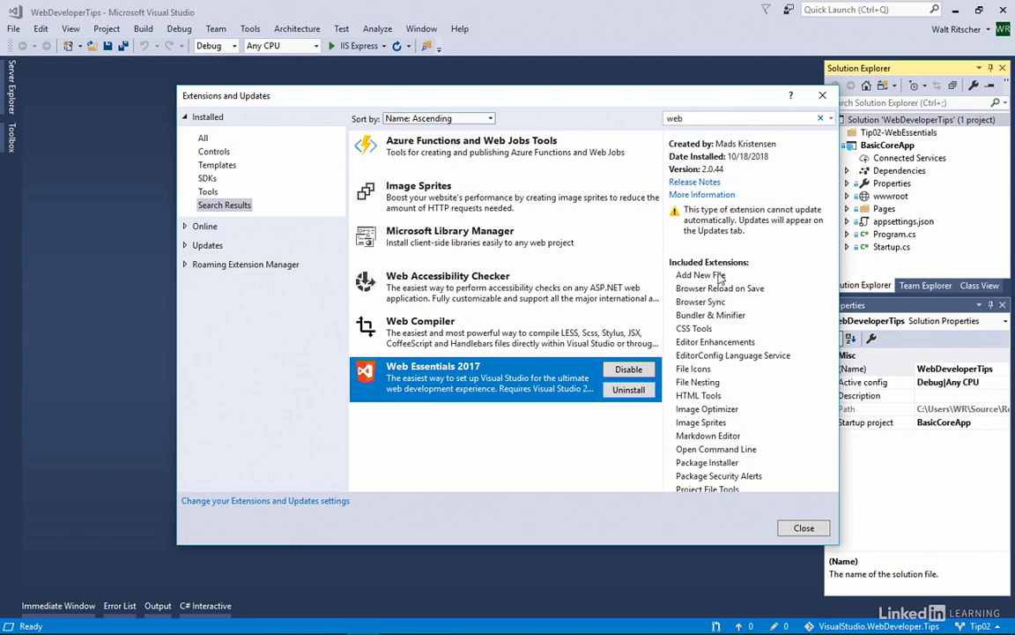
Step: View the CSS Tools extension details, then close Extensions and Updates
{"action": "type", "text": "add"}
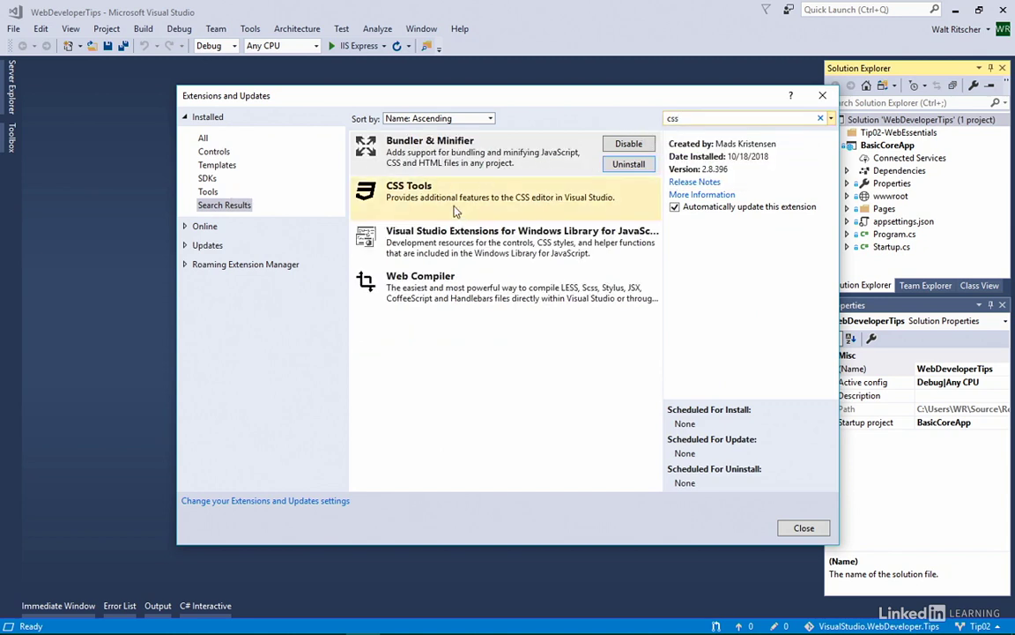
{"action": "left_click", "coordinate": [449, 196]}
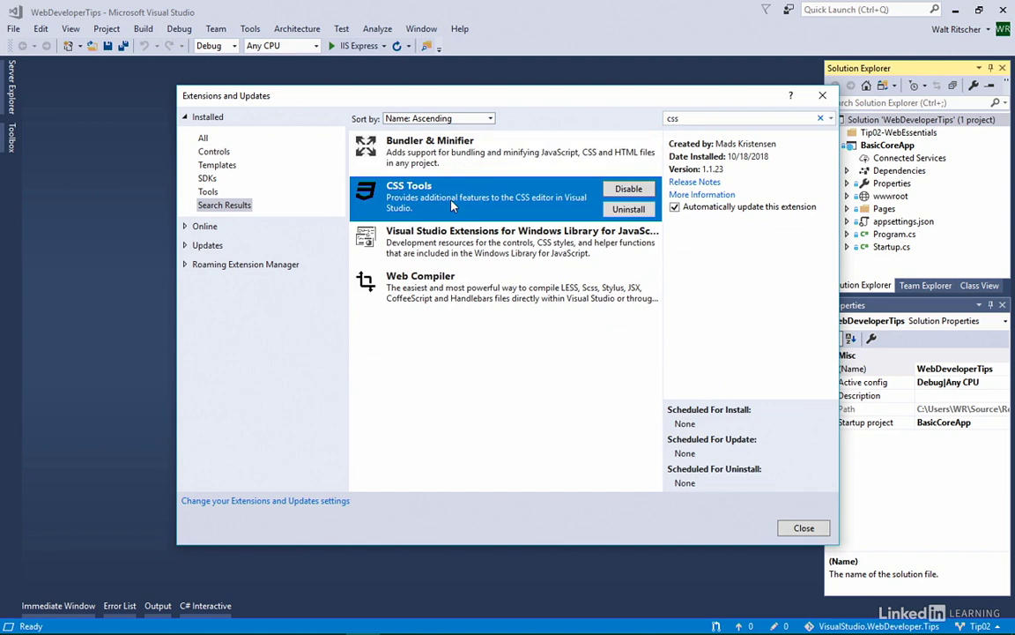
{"action": "left_click", "coordinate": [803, 527]}
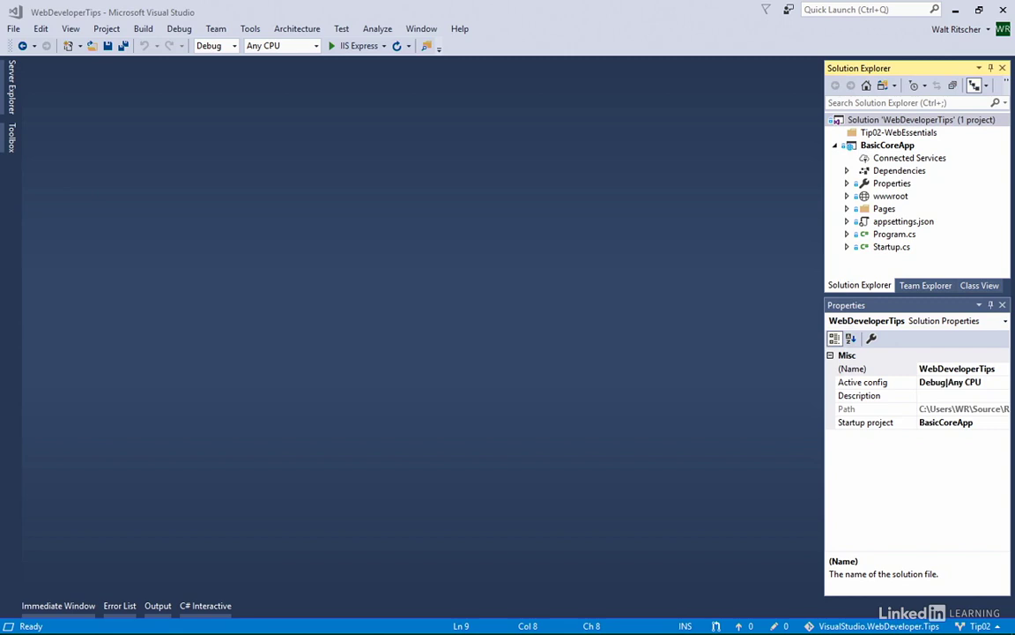
{"action": "mouse_move", "coordinate": [867, 157]}
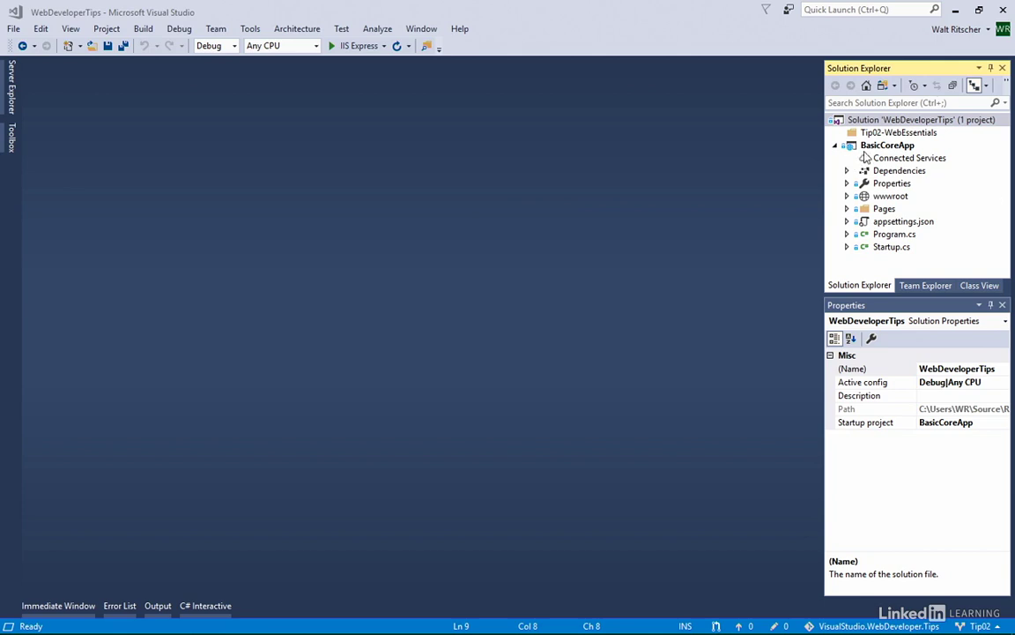
Step: Open Add New File on BasicCoreApp with Shift+F2 and enter 'demo.html'
{"action": "left_click", "coordinate": [888, 145]}
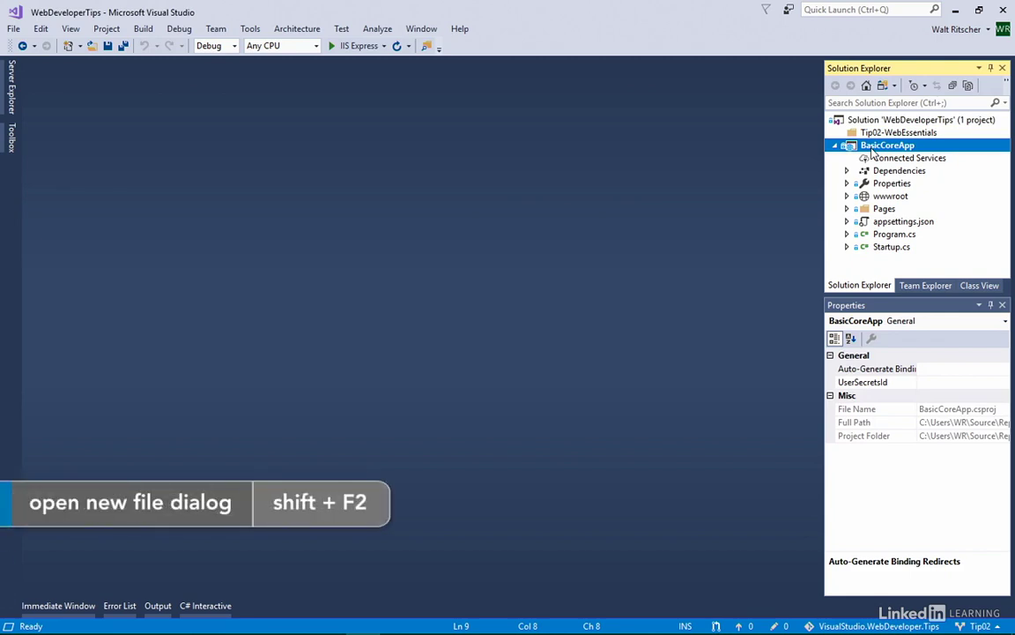
{"action": "key", "text": "shift+F2"}
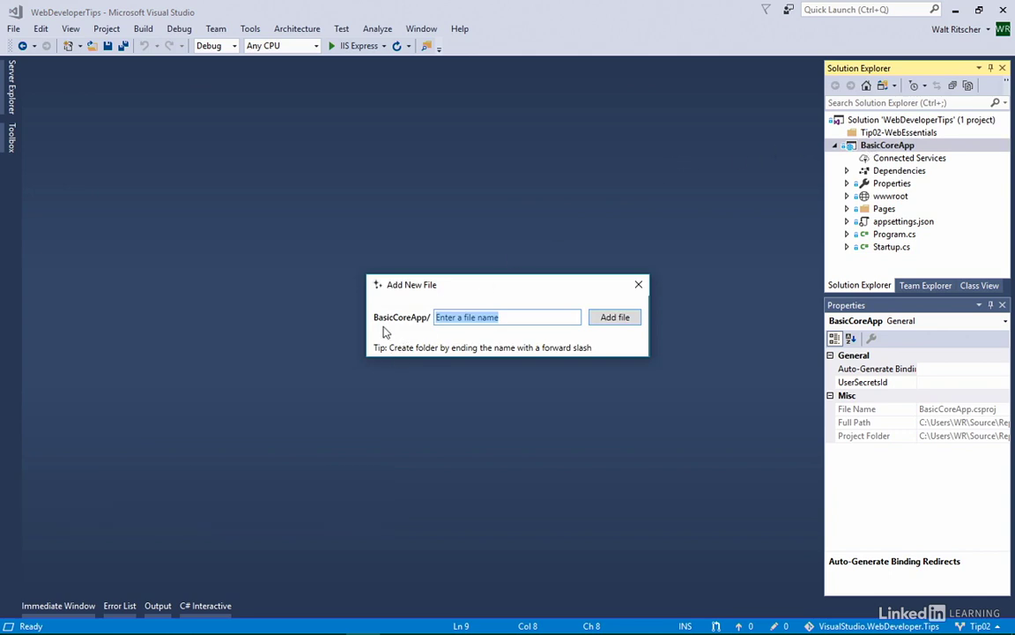
{"action": "mouse_move", "coordinate": [420, 328]}
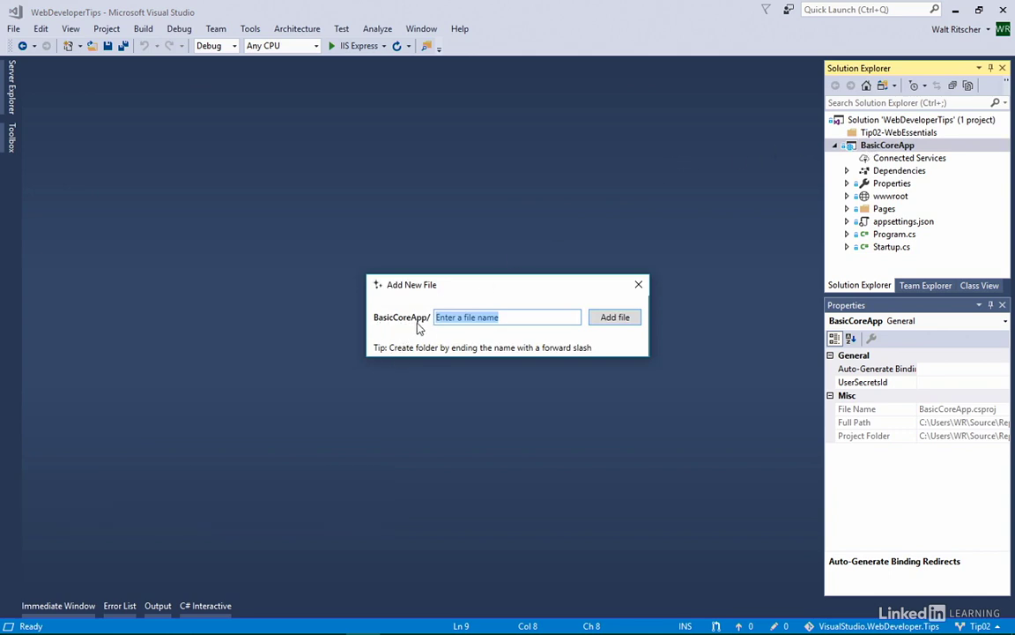
{"action": "mouse_move", "coordinate": [430, 328]}
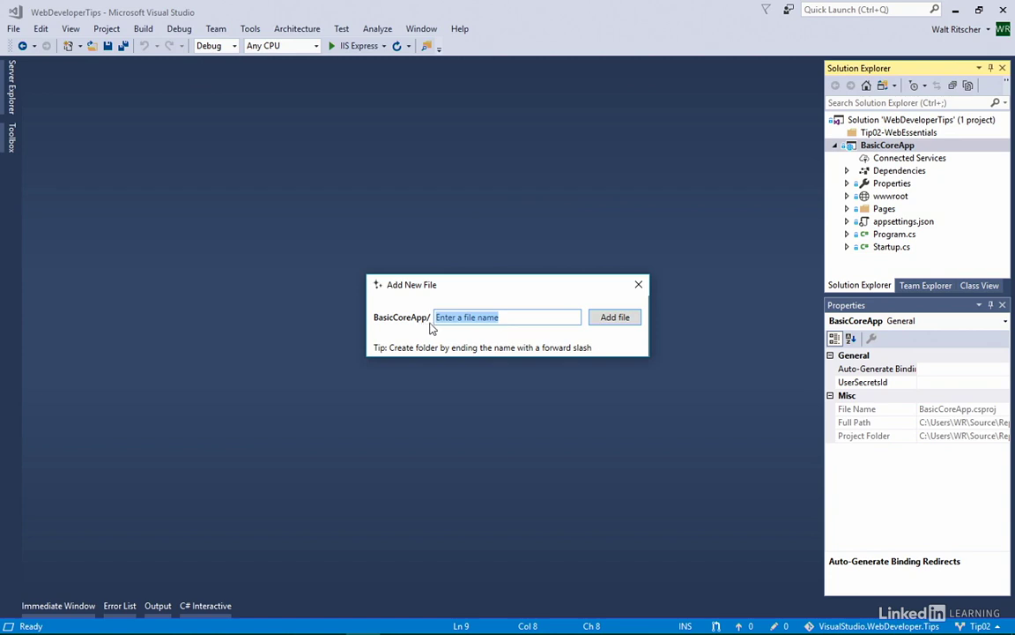
{"action": "type", "text": "demo.html"}
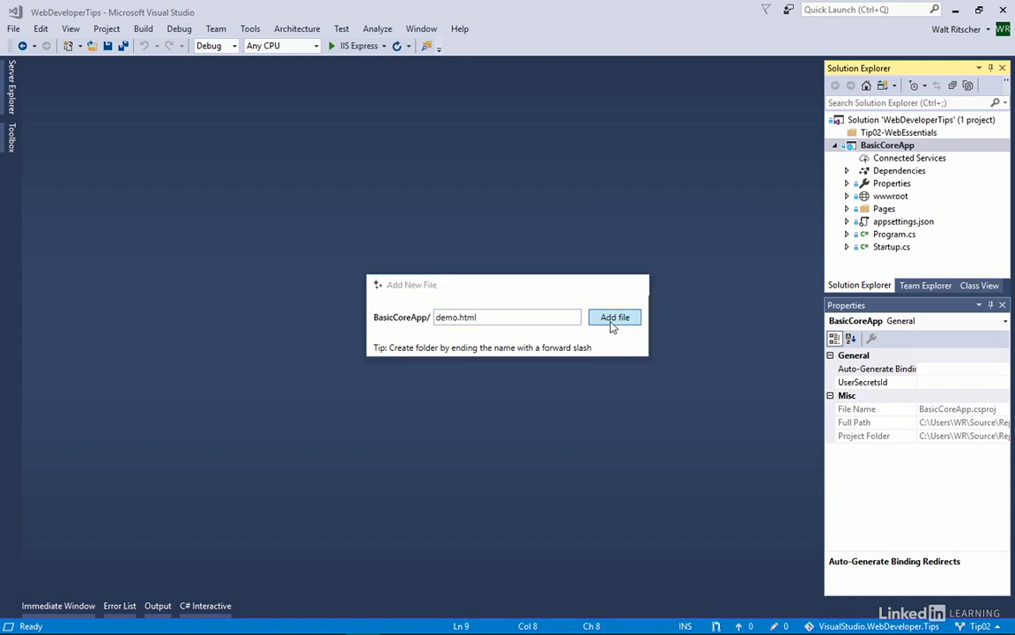
Step: Add demo.html so it opens with its starter HTML skeleton
{"action": "left_click", "coordinate": [614, 316]}
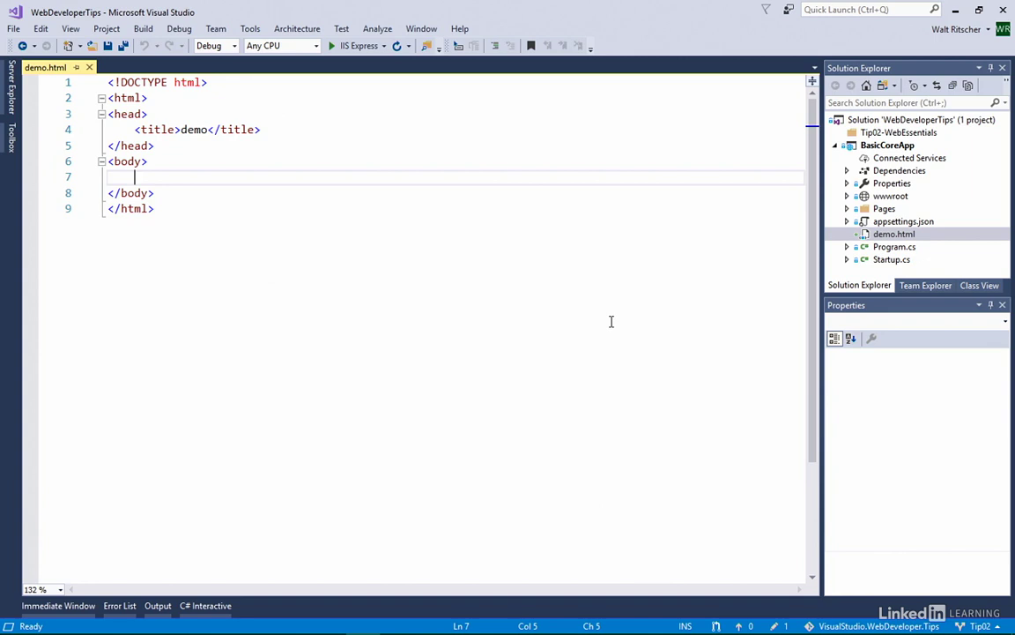
{"action": "mouse_move", "coordinate": [699, 314]}
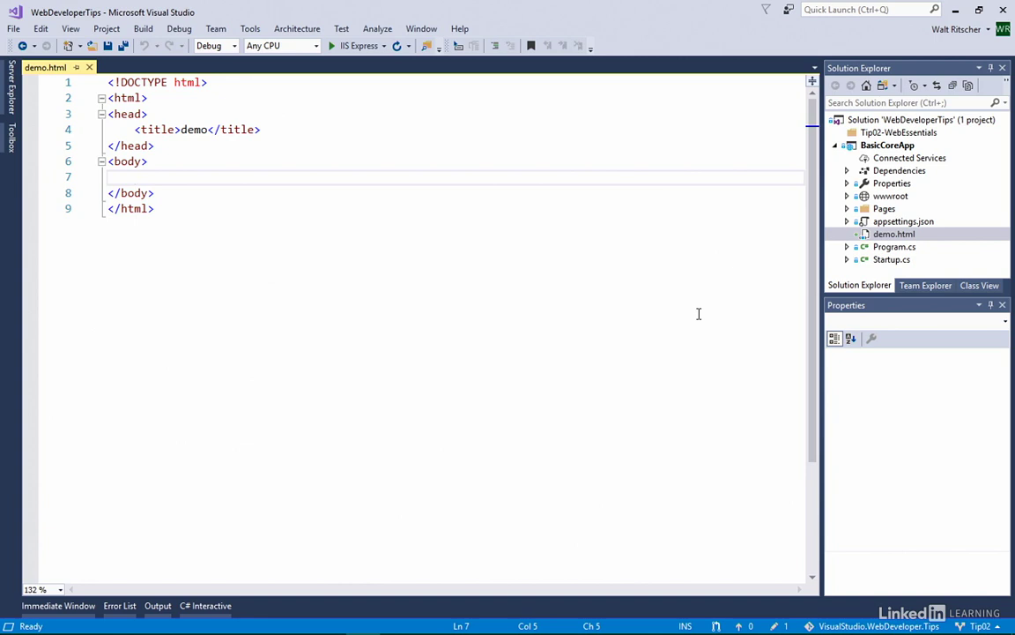
Step: Add an empty demo.htm to BasicCoreApp and select it in Solution Explorer
{"action": "right_click", "coordinate": [887, 144]}
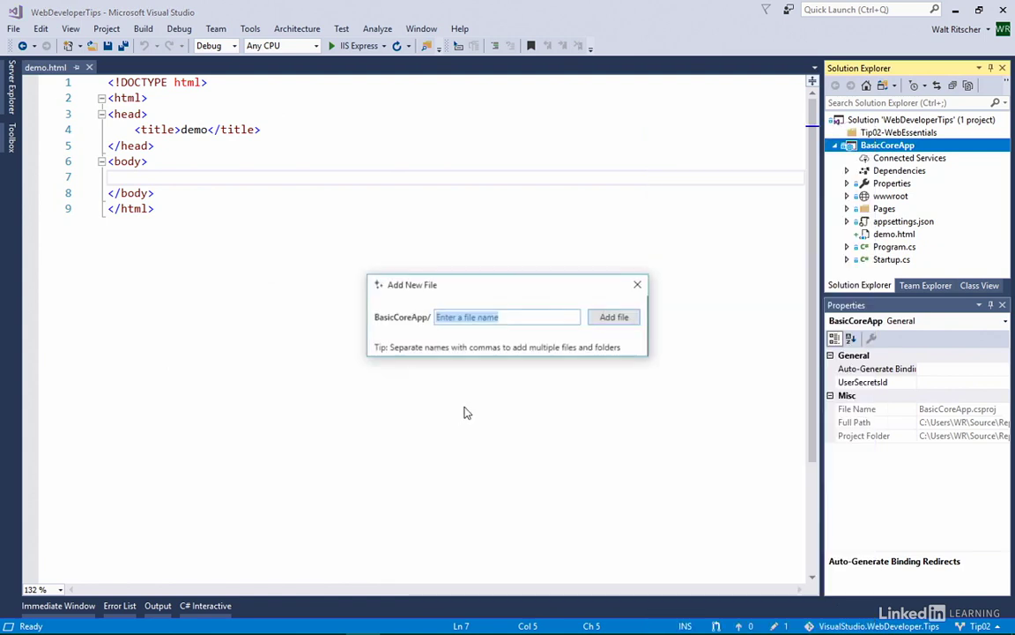
{"action": "type", "text": "demo"}
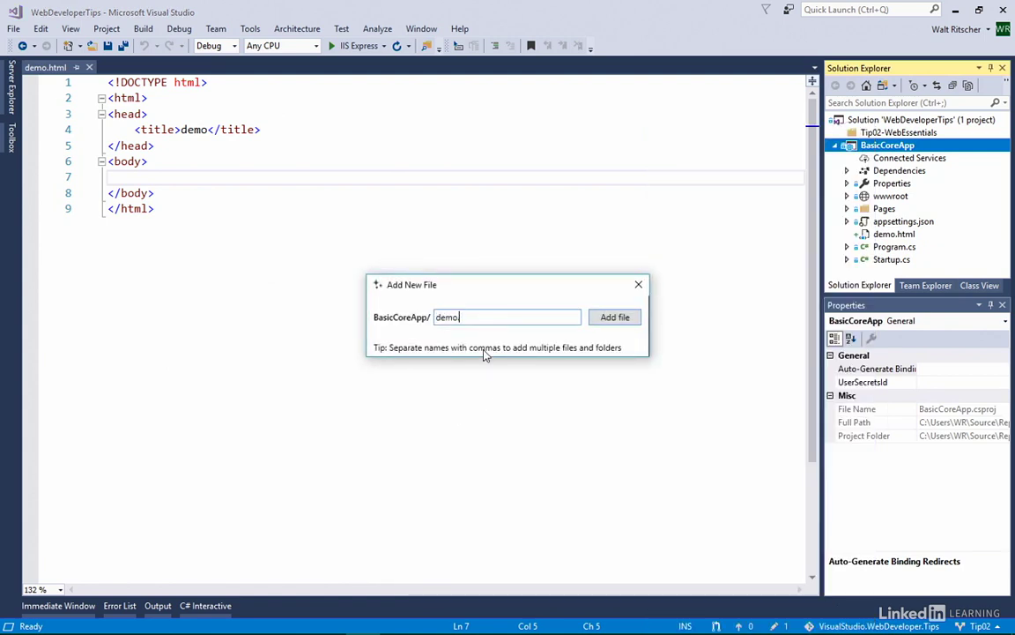
{"action": "type", "text": ".htm"}
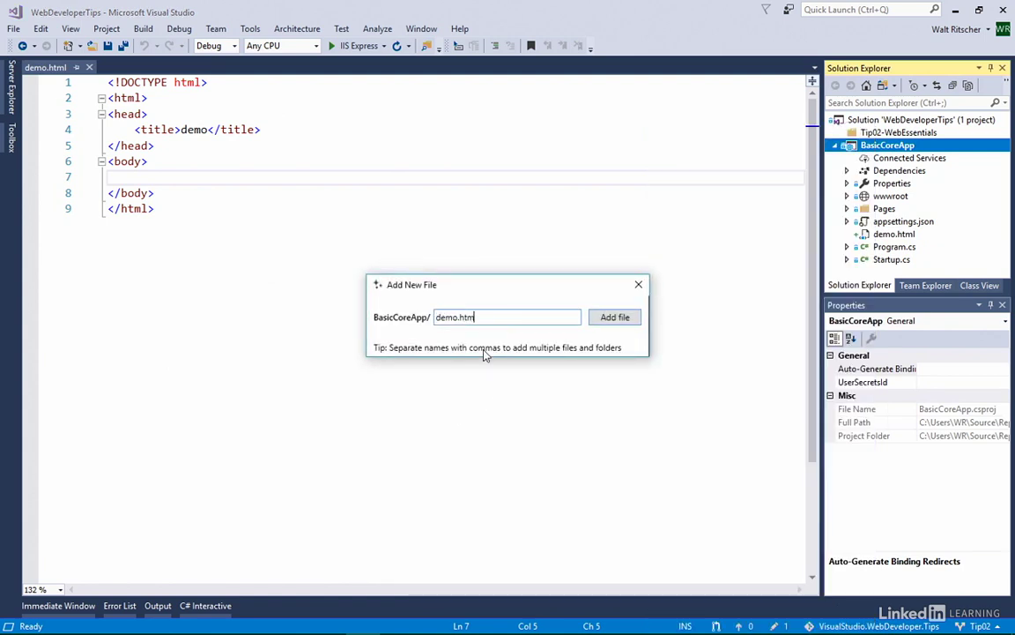
{"action": "left_click", "coordinate": [614, 316]}
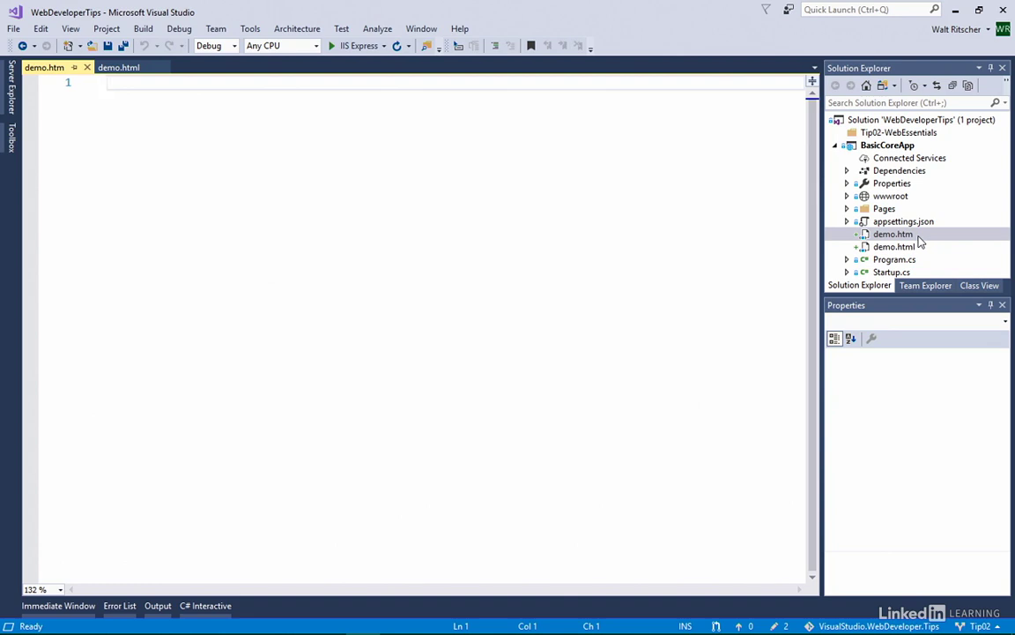
{"action": "left_click", "coordinate": [890, 196]}
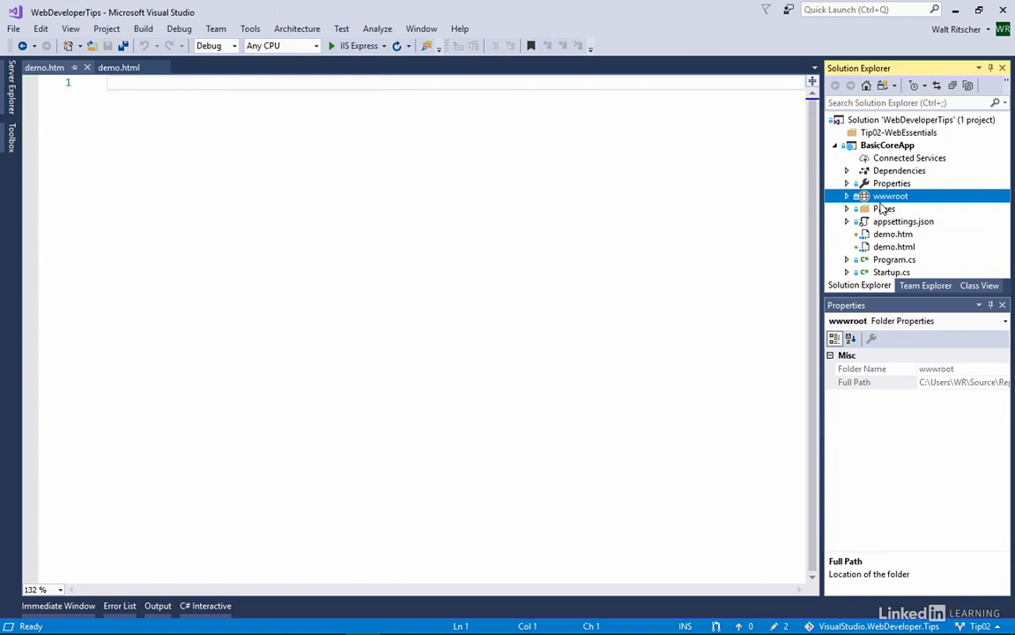
{"action": "mouse_move", "coordinate": [882, 202]}
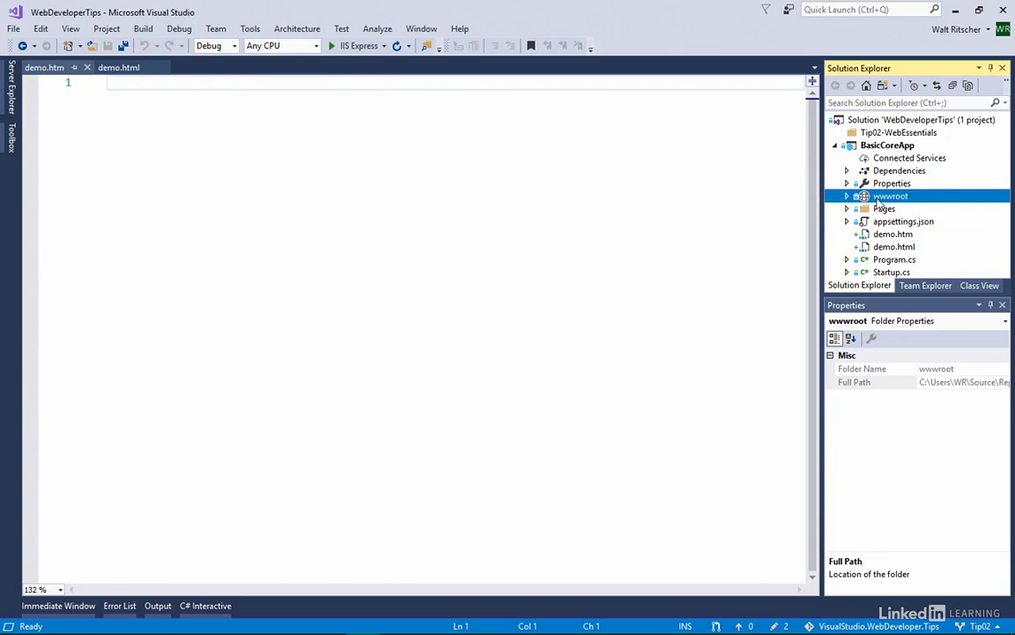
Step: Create 'mobile/demo.css' under wwwroot/css via Add New File
{"action": "left_click", "coordinate": [847, 196]}
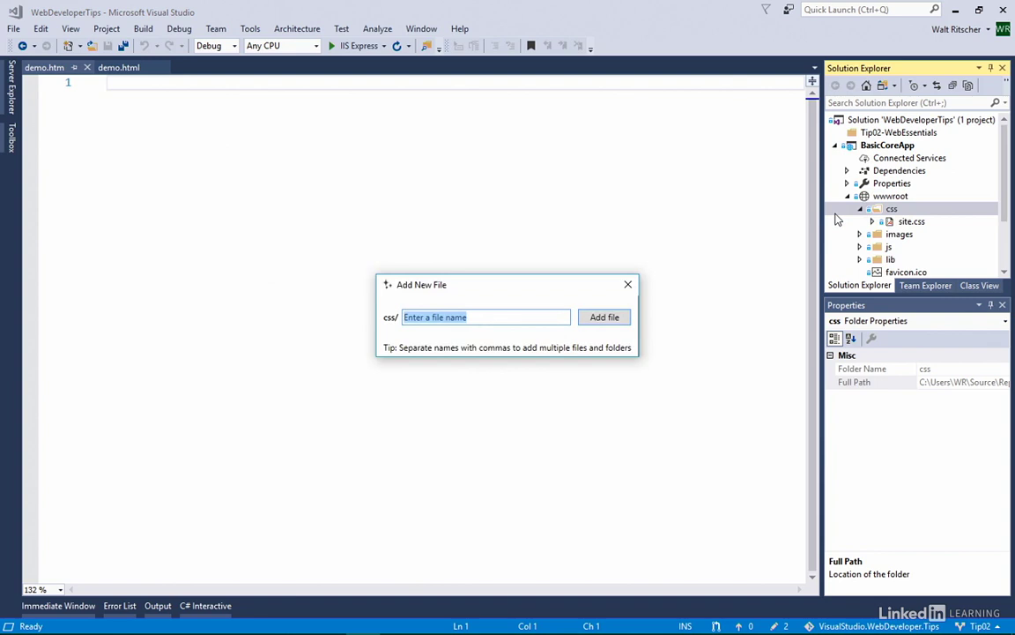
{"action": "type", "text": "mobile"}
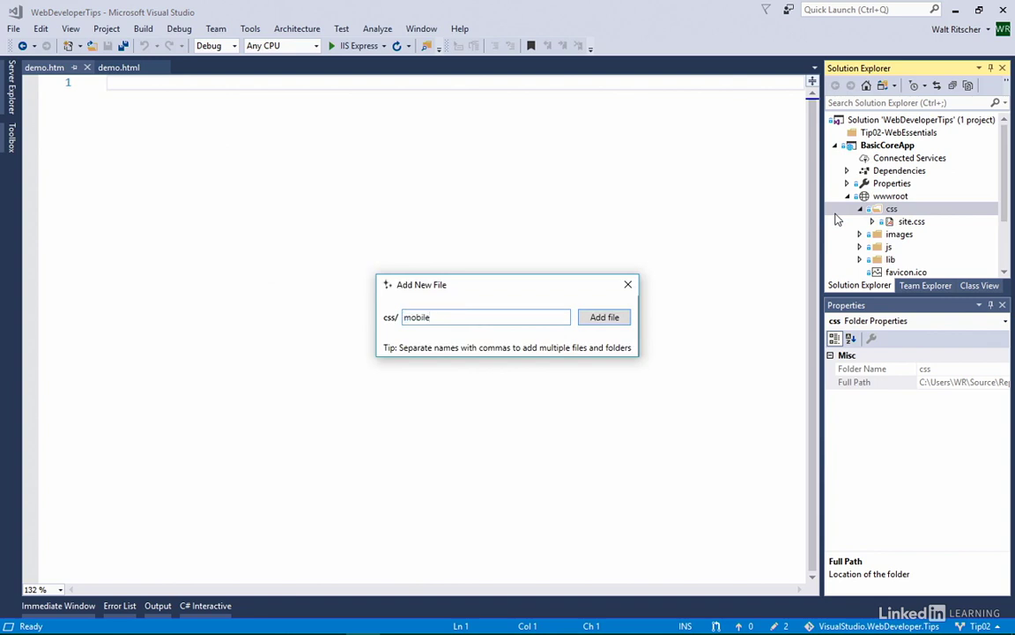
{"action": "type", "text": "/"}
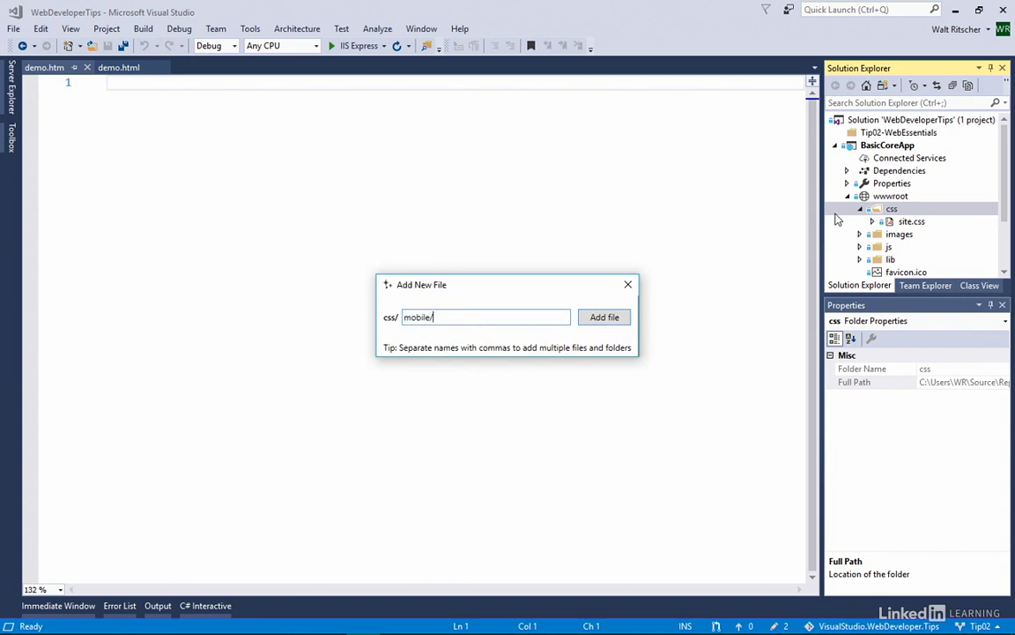
{"action": "type", "text": "demo.cs"}
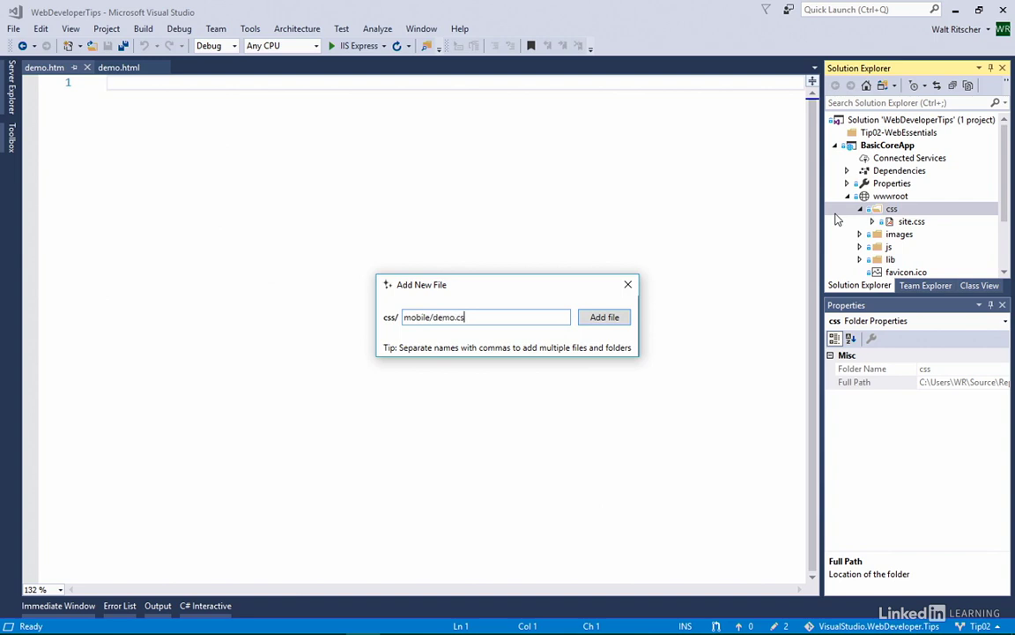
{"action": "left_click", "coordinate": [605, 316]}
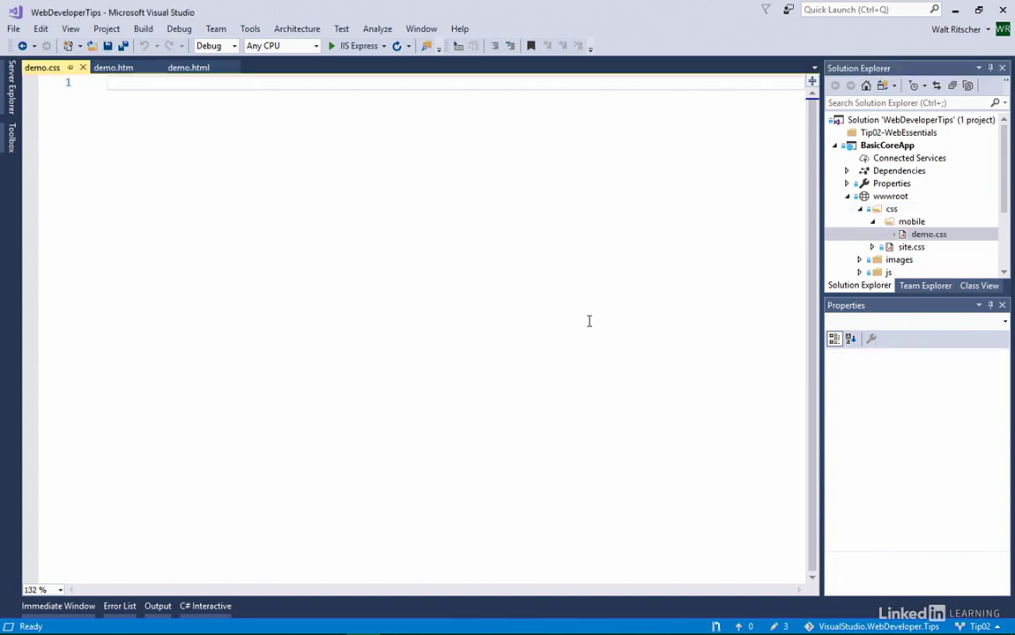
Step: Select css/mobile/demo.css and insert an empty body { } rule
{"action": "left_click", "coordinate": [891, 209]}
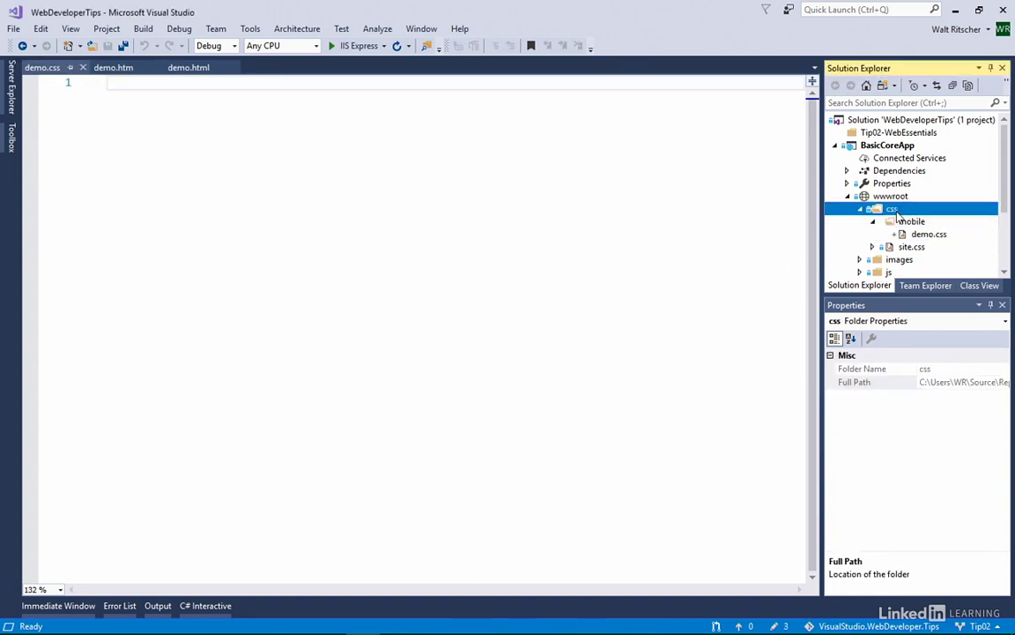
{"action": "left_click", "coordinate": [912, 221]}
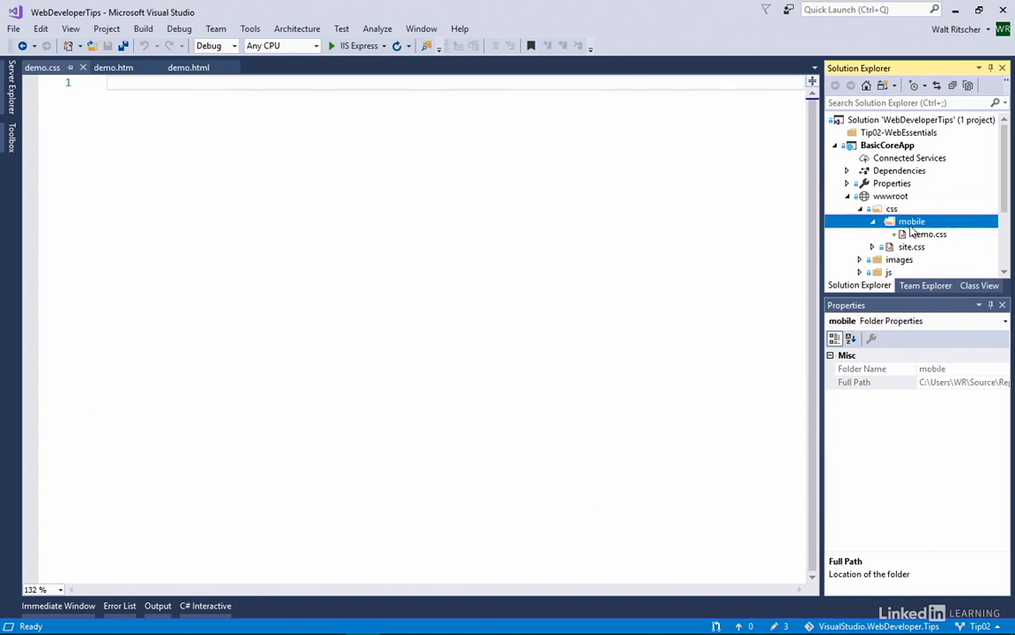
{"action": "left_click", "coordinate": [929, 233]}
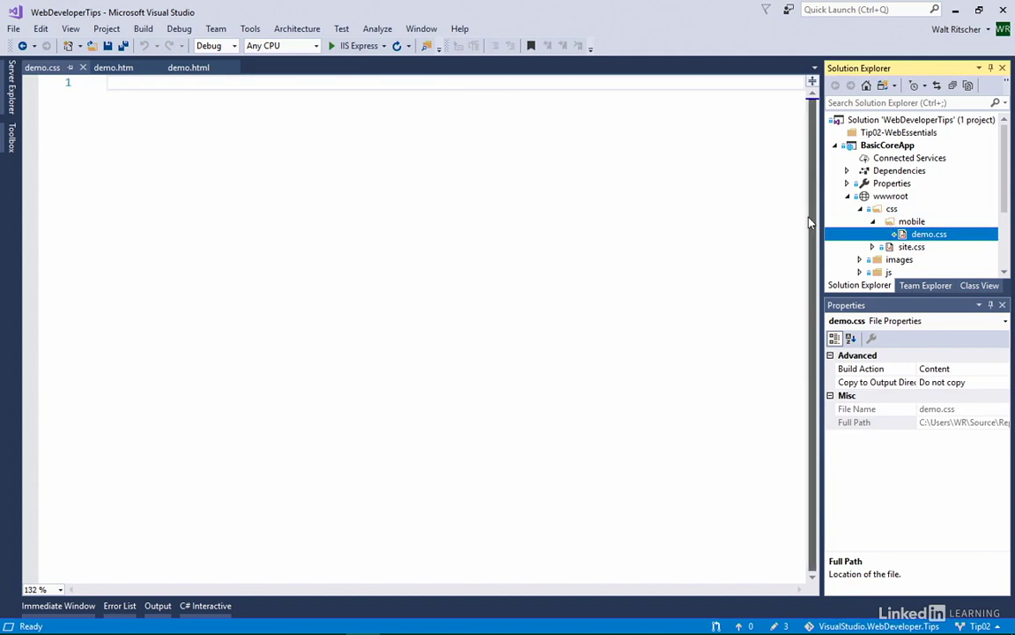
{"action": "type", "text": "body {"}
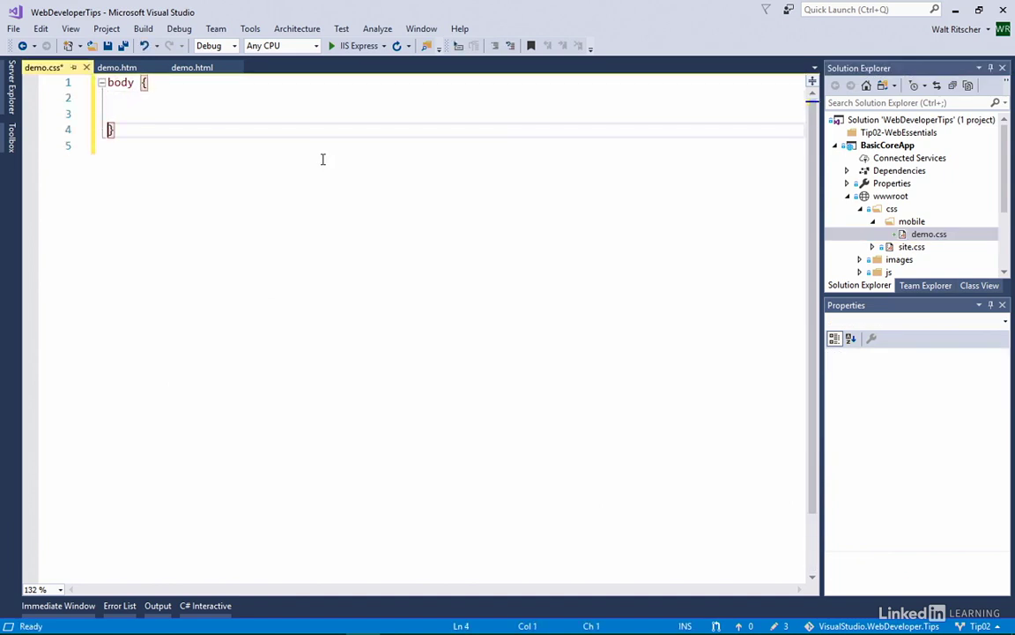
Step: Add 'background-color: orange;' and 'color: #ff3260;' inside the body rule
{"action": "left_click", "coordinate": [114, 98]}
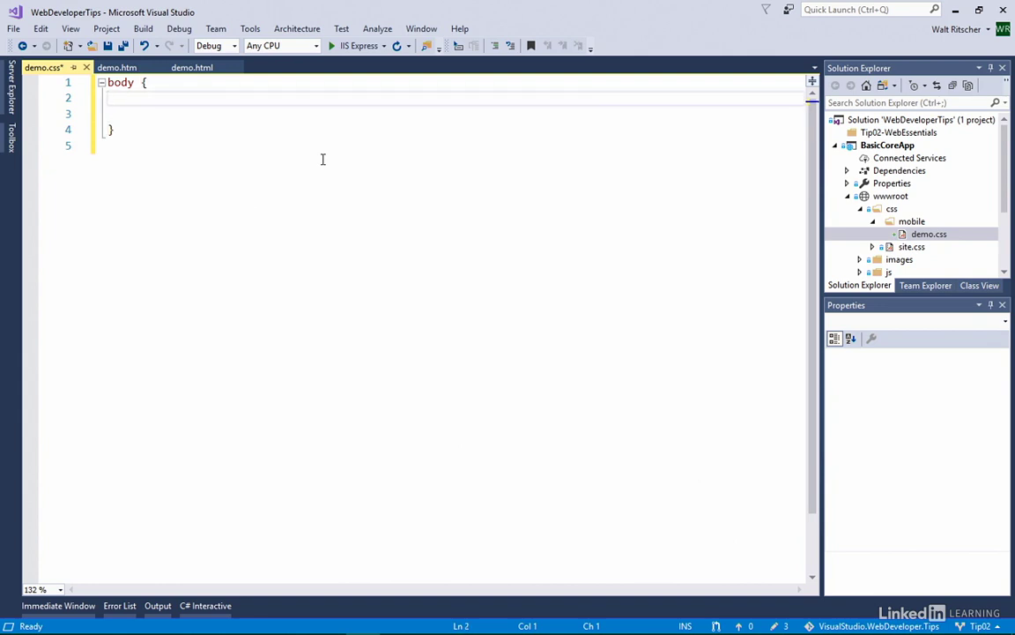
{"action": "type", "text": "background-color: orange;"}
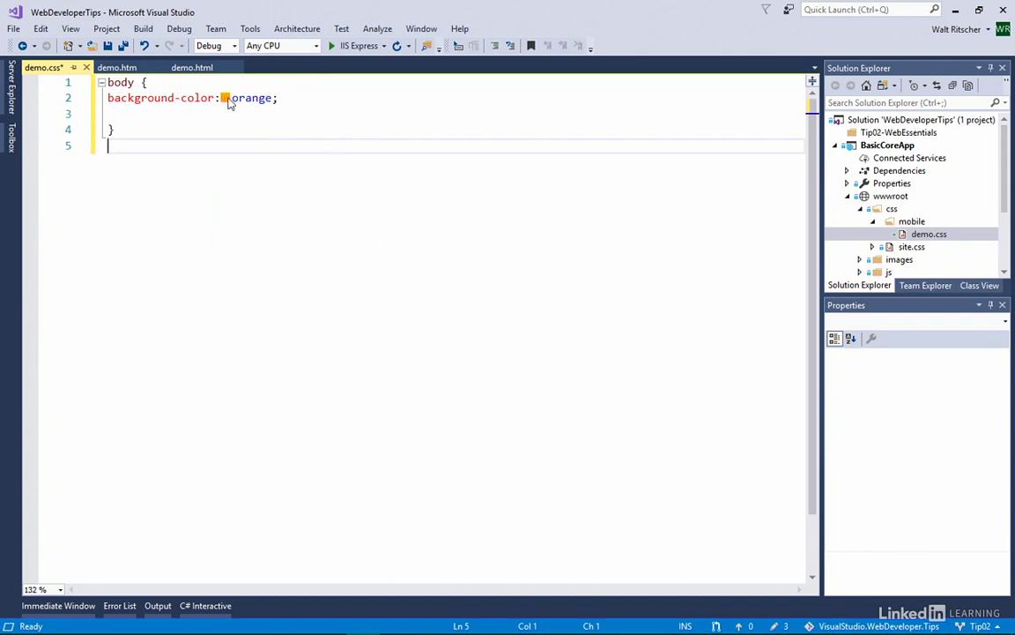
{"action": "left_click", "coordinate": [278, 98]}
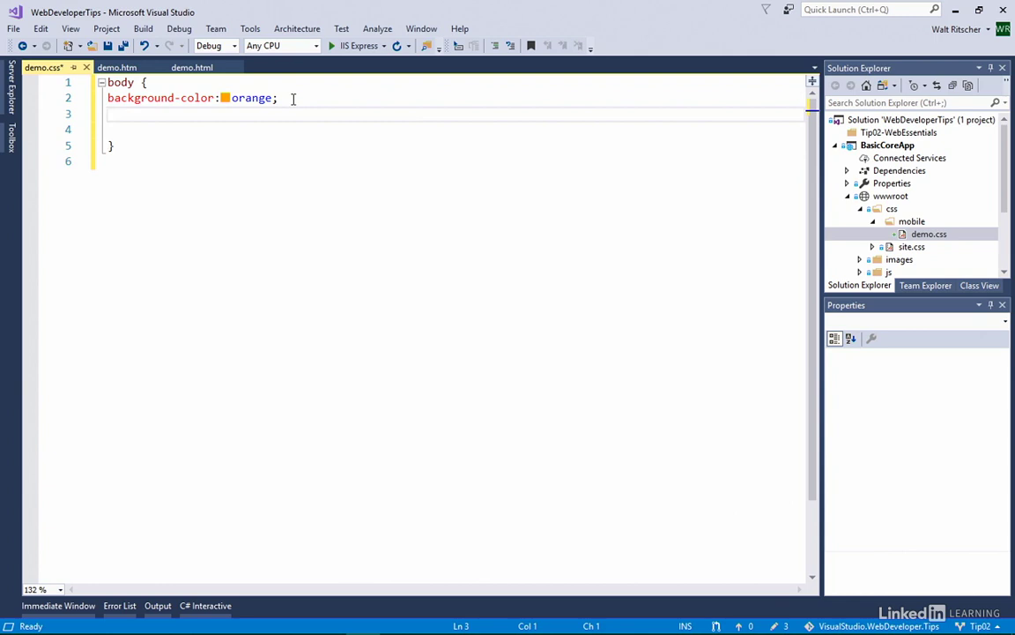
{"action": "type", "text": "color:#f"}
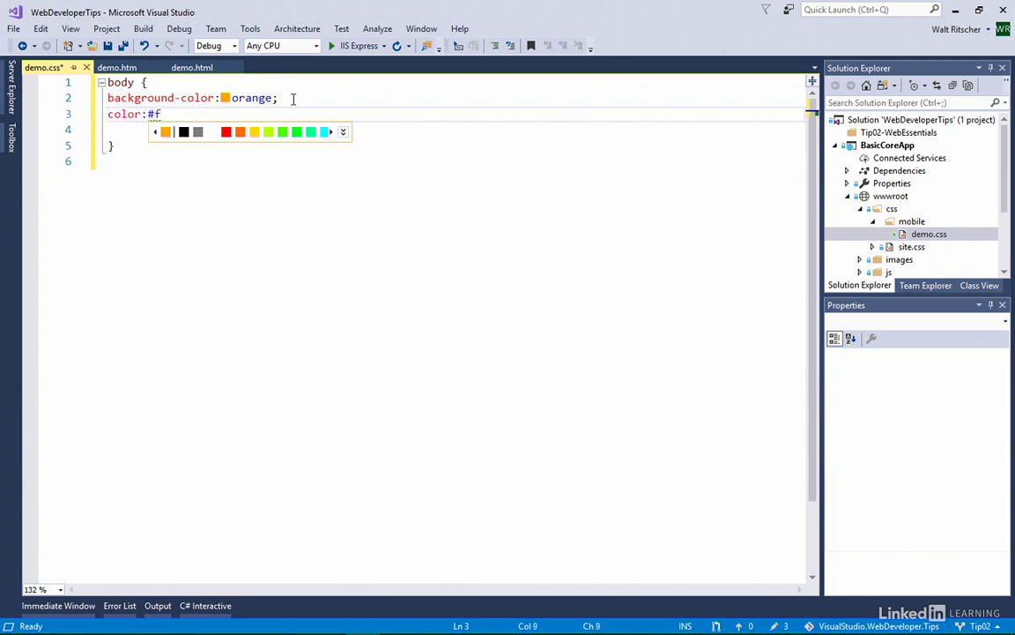
{"action": "type", "text": "ff3260;"}
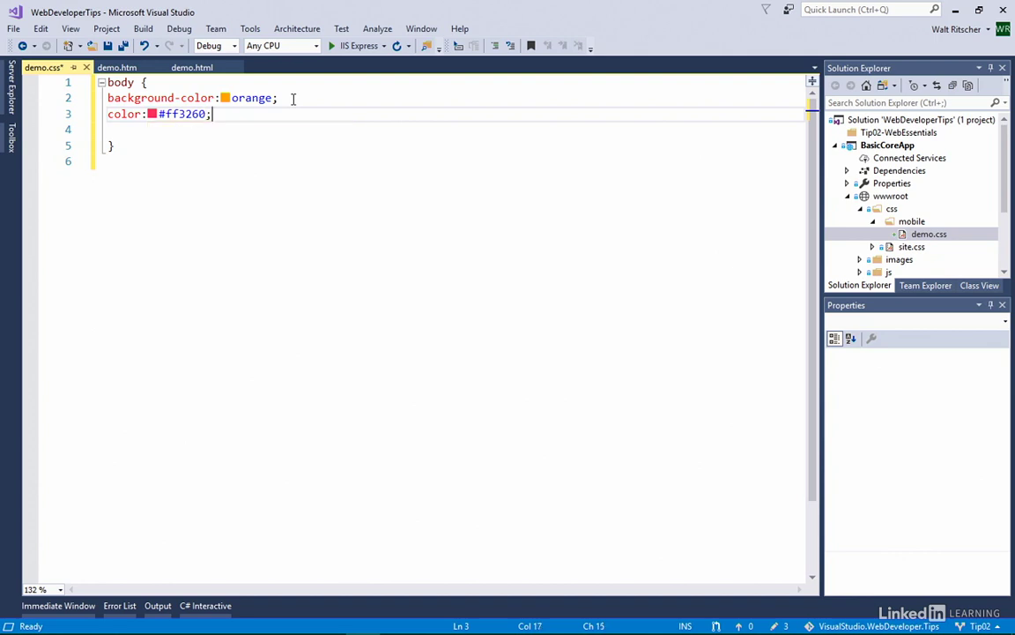
{"action": "left_click", "coordinate": [112, 145]}
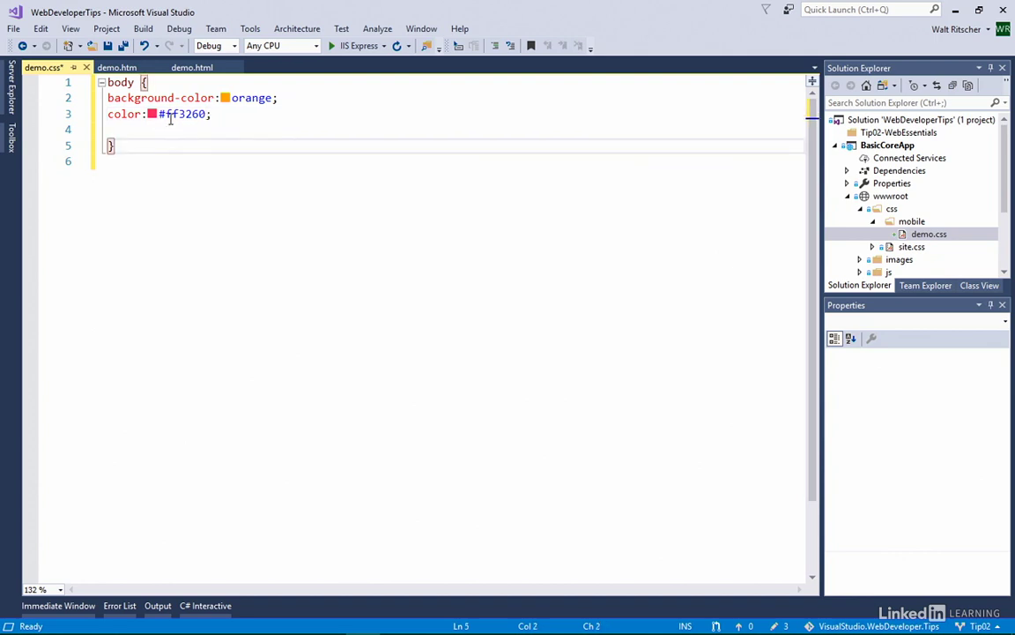
{"action": "left_click", "coordinate": [216, 115]}
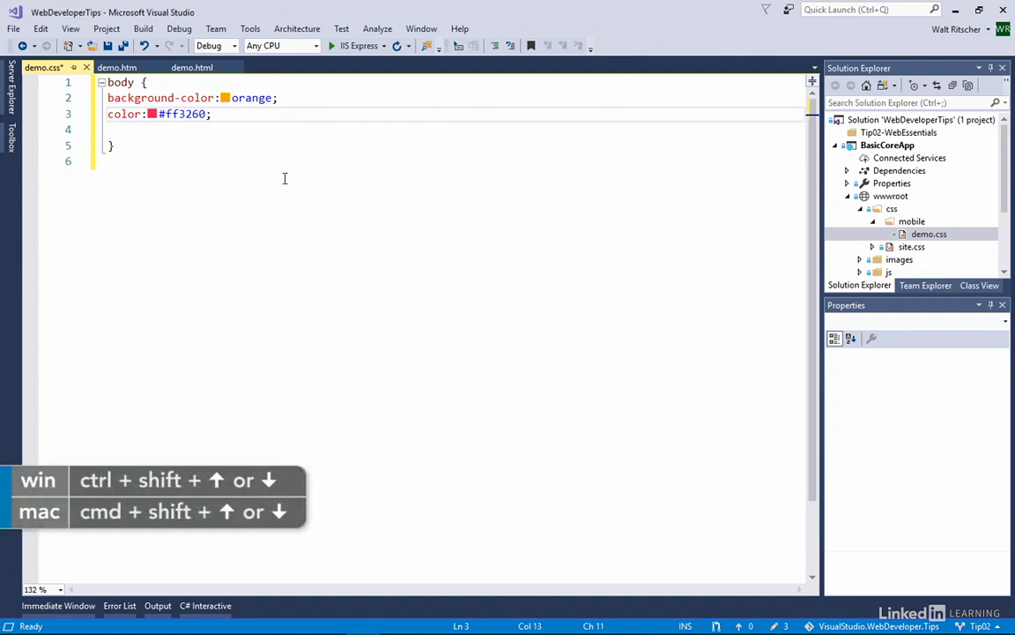
{"action": "mouse_move", "coordinate": [330, 195]}
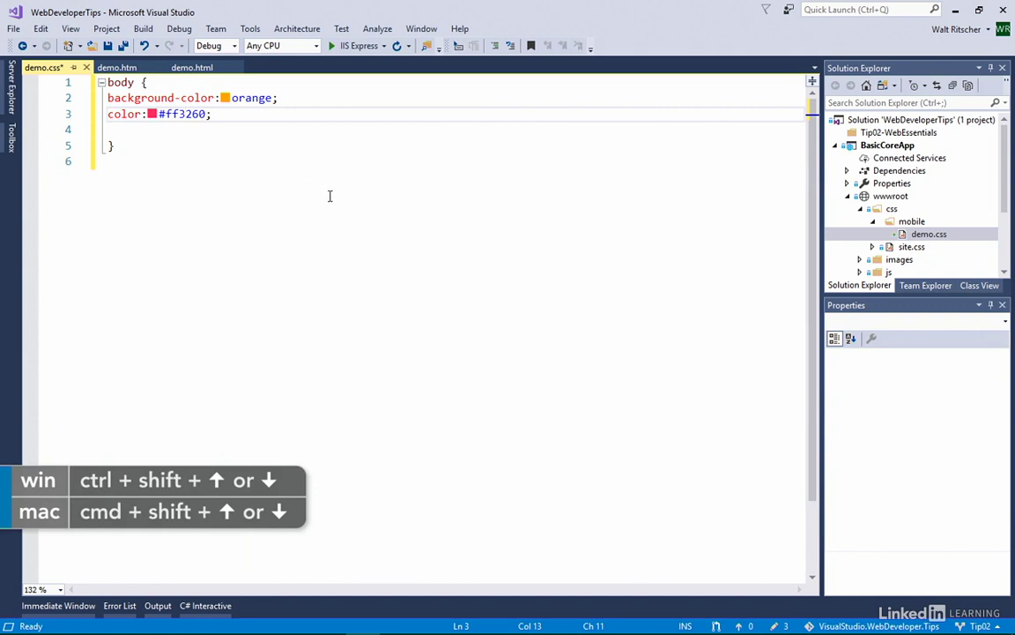
{"action": "key", "text": "ctrl+shift+down"}
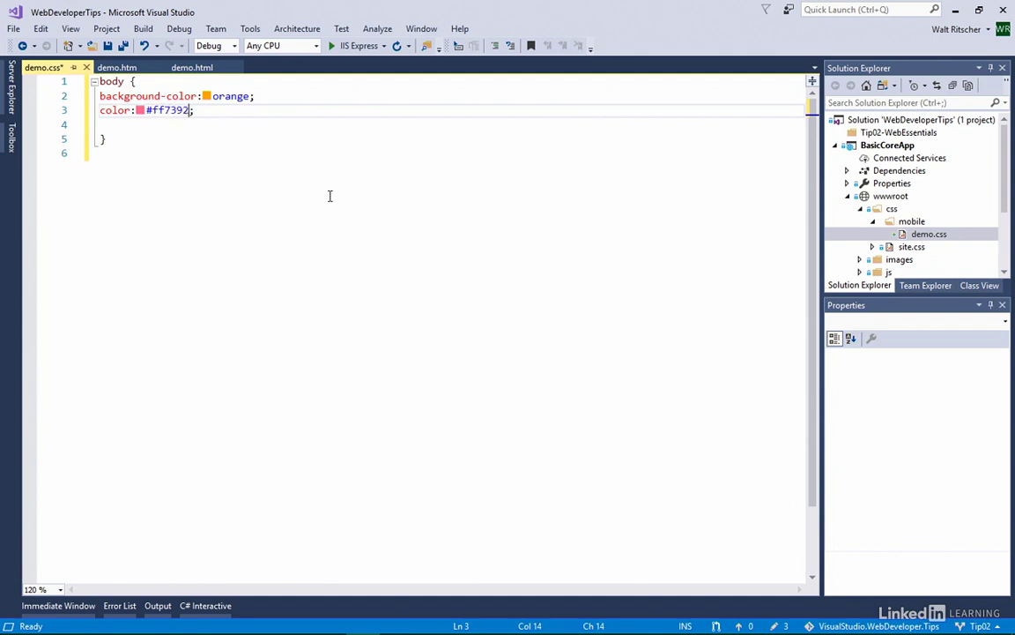
{"action": "type", "text": "ffb4c4"}
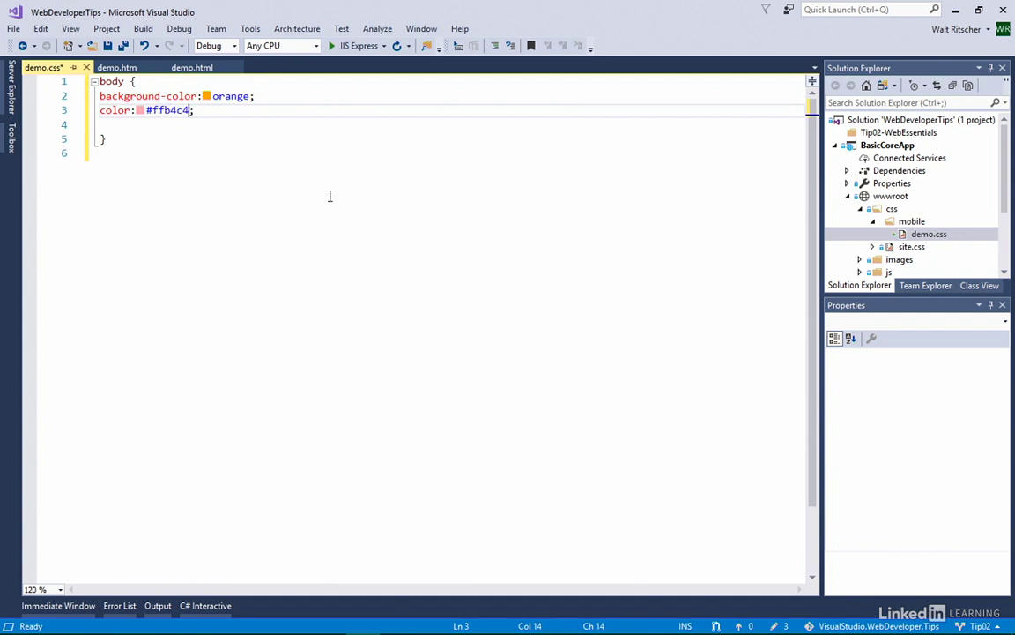
{"action": "type", "text": "ff4c74"}
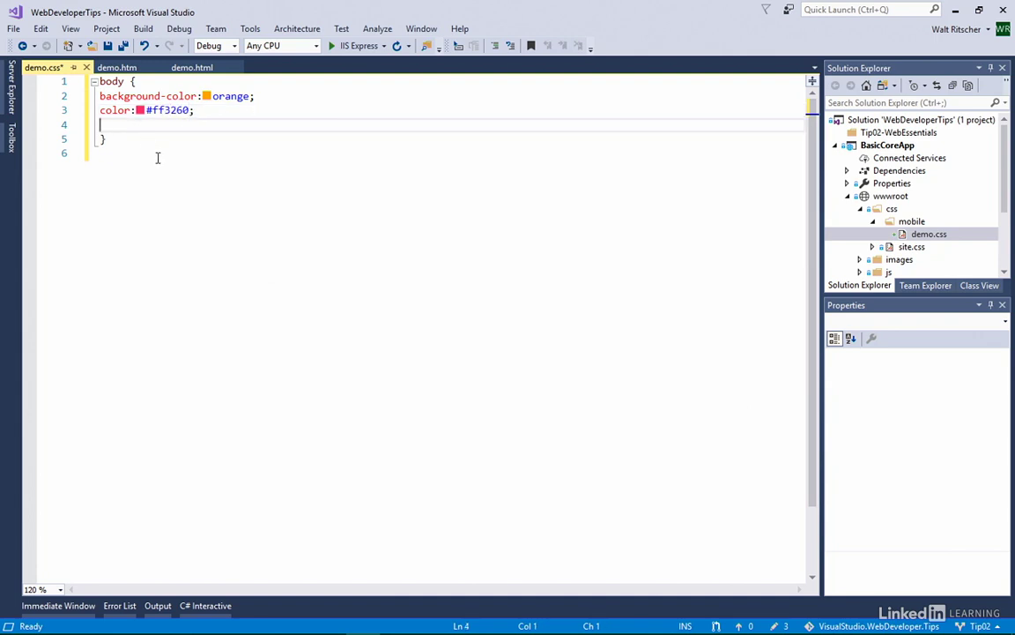
Step: Add 'font-size: 3.8em' to body and nudge the value through 4em to 5em
{"action": "type", "text": "font-size:3."}
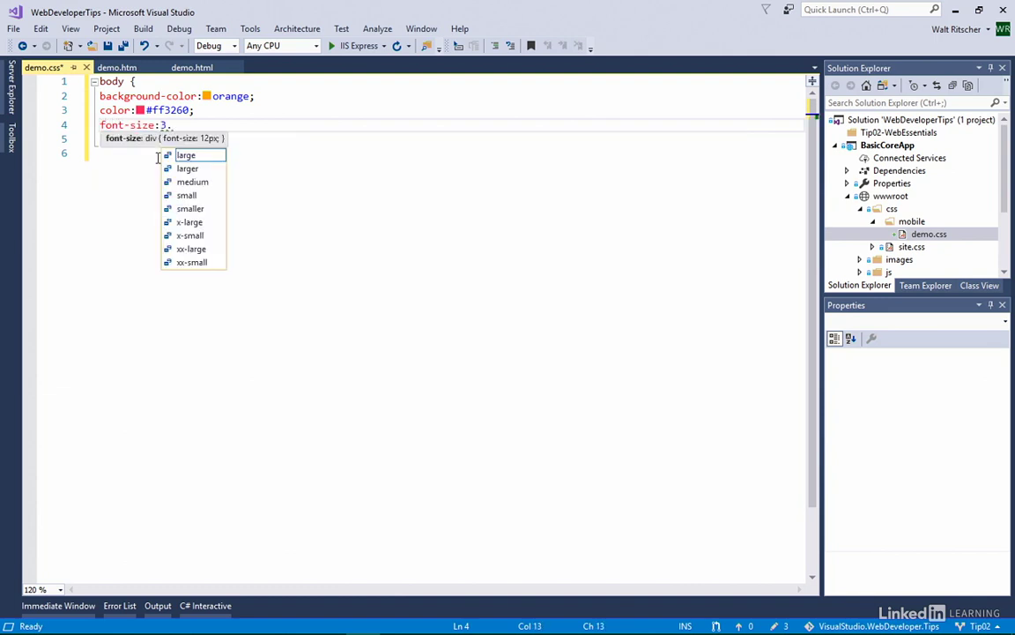
{"action": "type", "text": "8em;"}
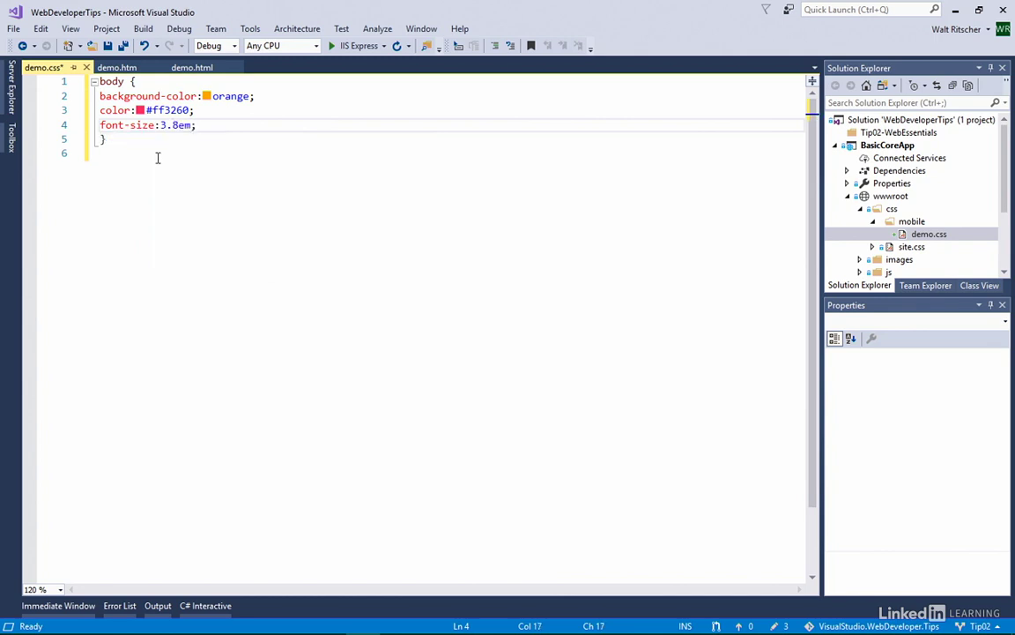
{"action": "left_click", "coordinate": [173, 124]}
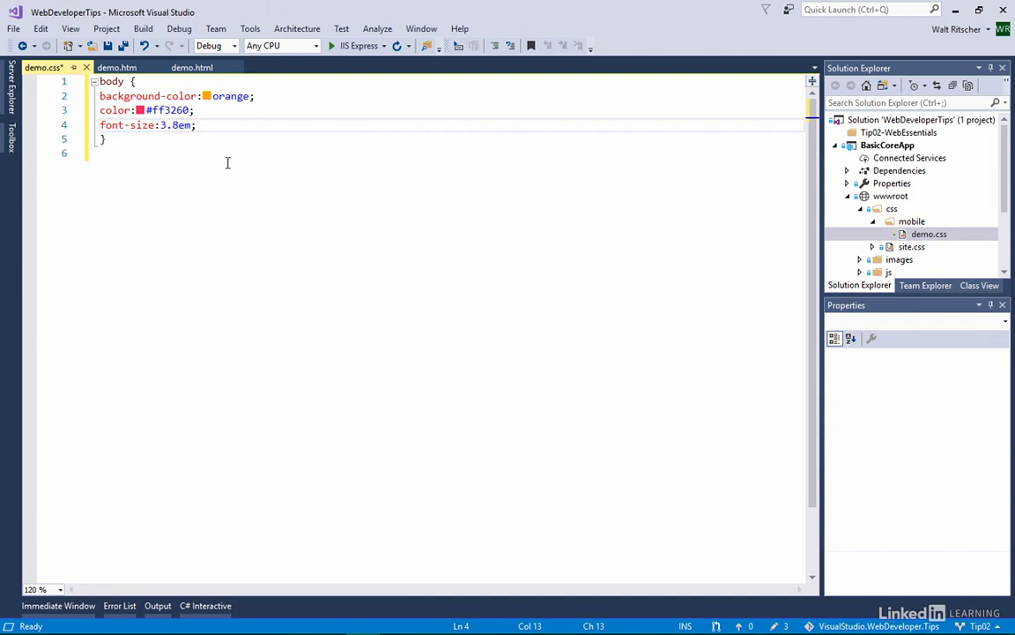
{"action": "type", "text": "4.1em"}
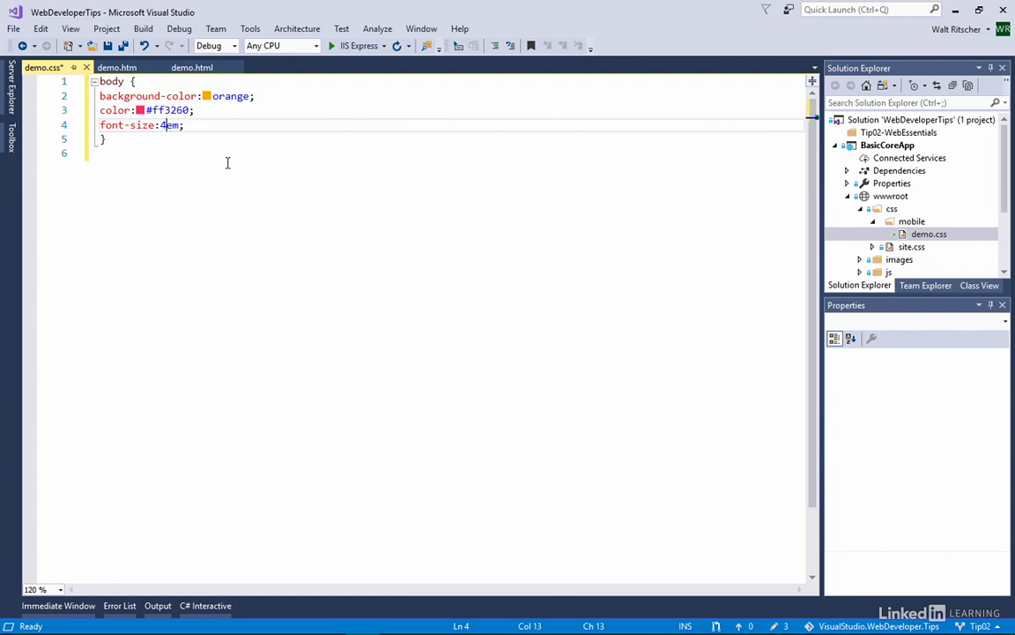
{"action": "type", "text": "5"}
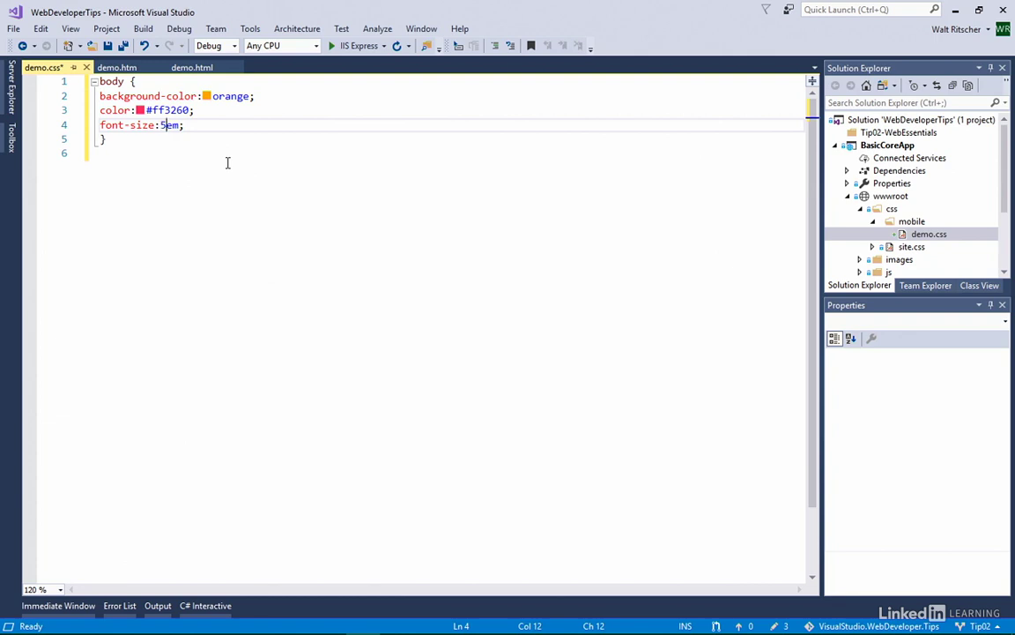